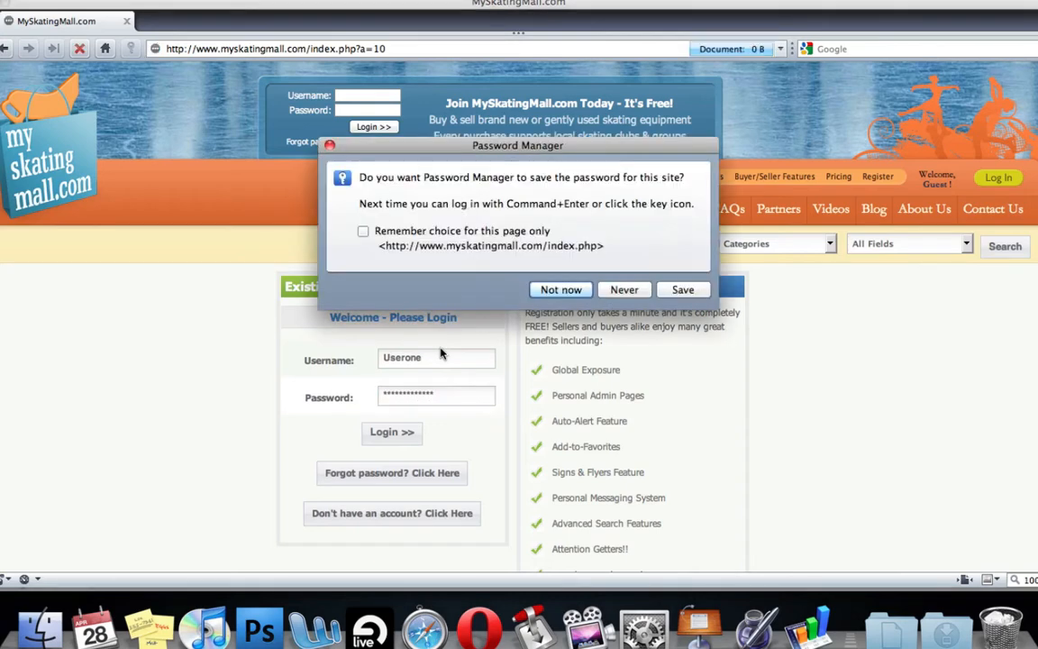
# Dismiss the save-password prompt, start a New Listing, and scroll the category list.
pyautogui.click(560, 289)
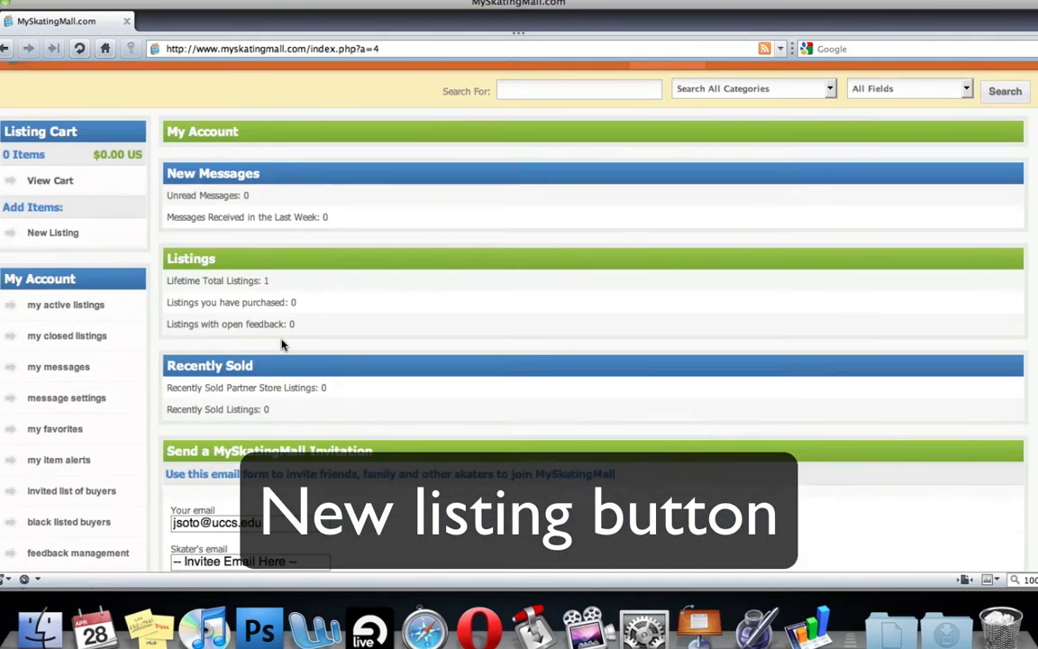
pyautogui.click(52, 232)
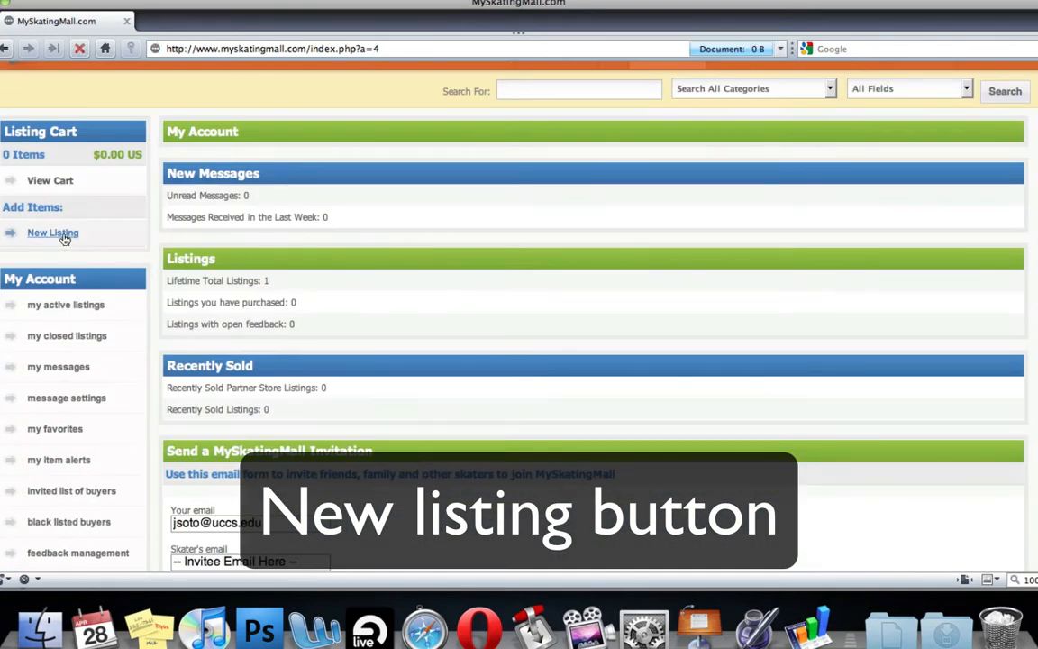
pyautogui.click(52, 233)
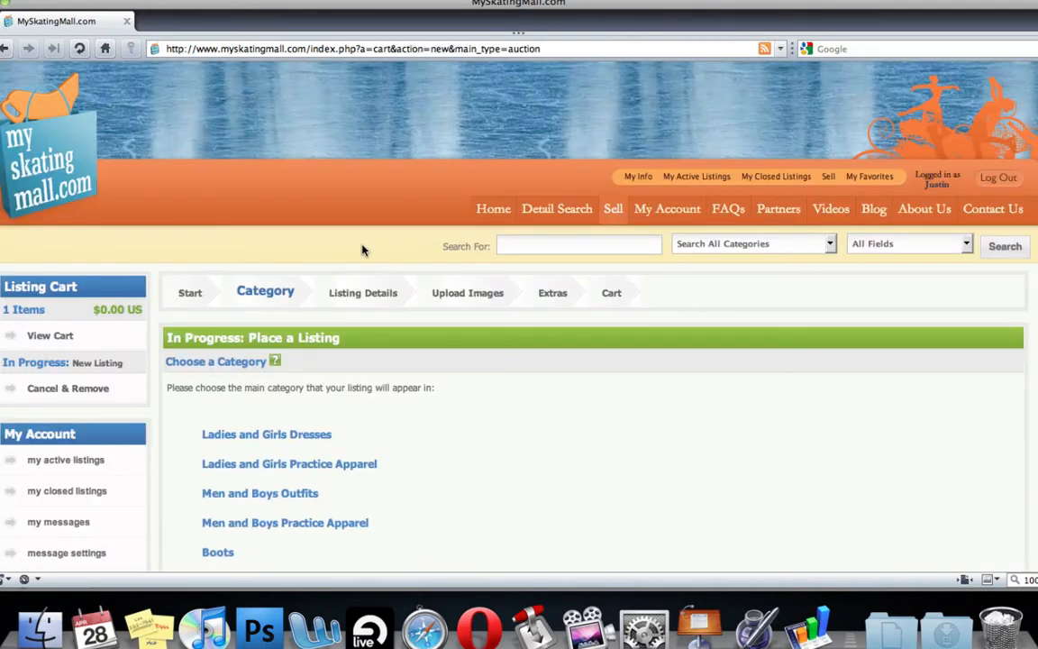
pyautogui.scroll(-3)
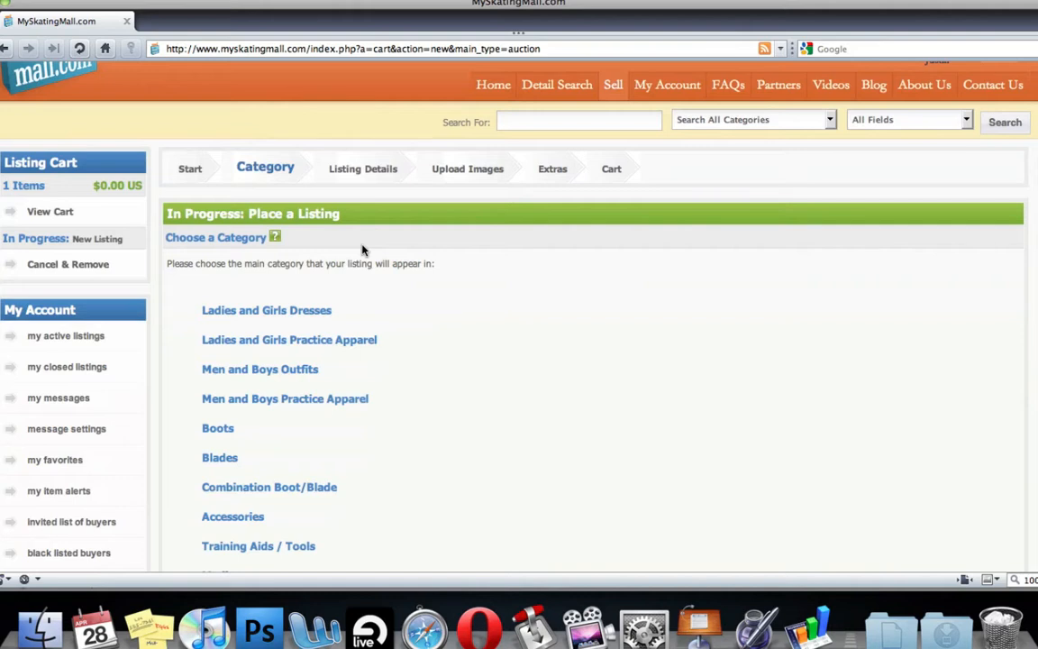
pyautogui.scroll(-3)
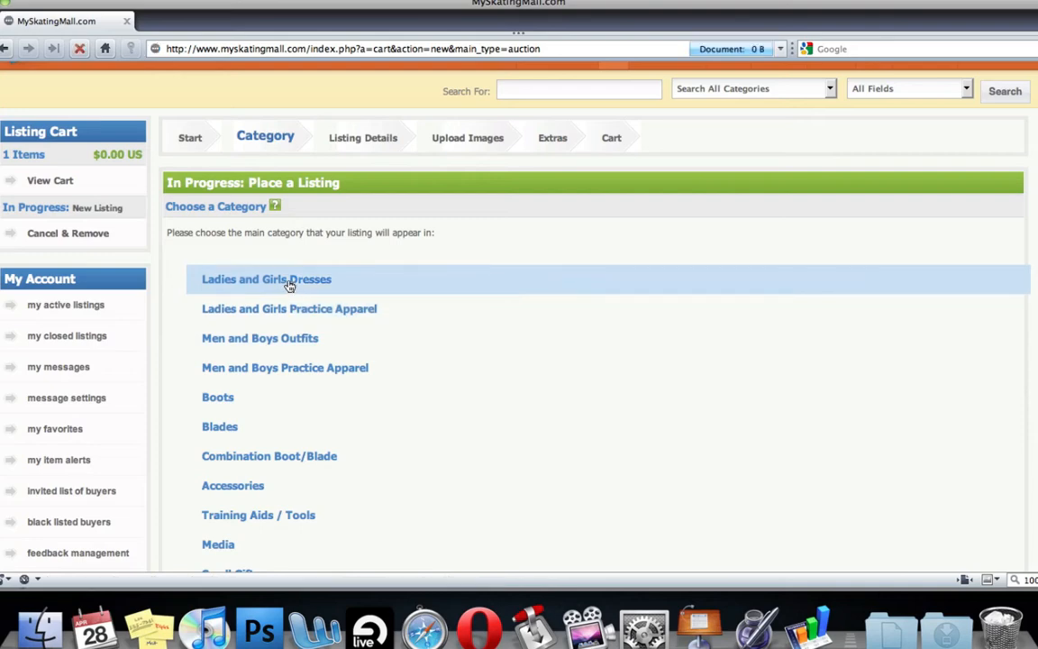
# File the listing under Ladies and Girls Dresses, mark it New, and pick a theme.
pyautogui.click(266, 279)
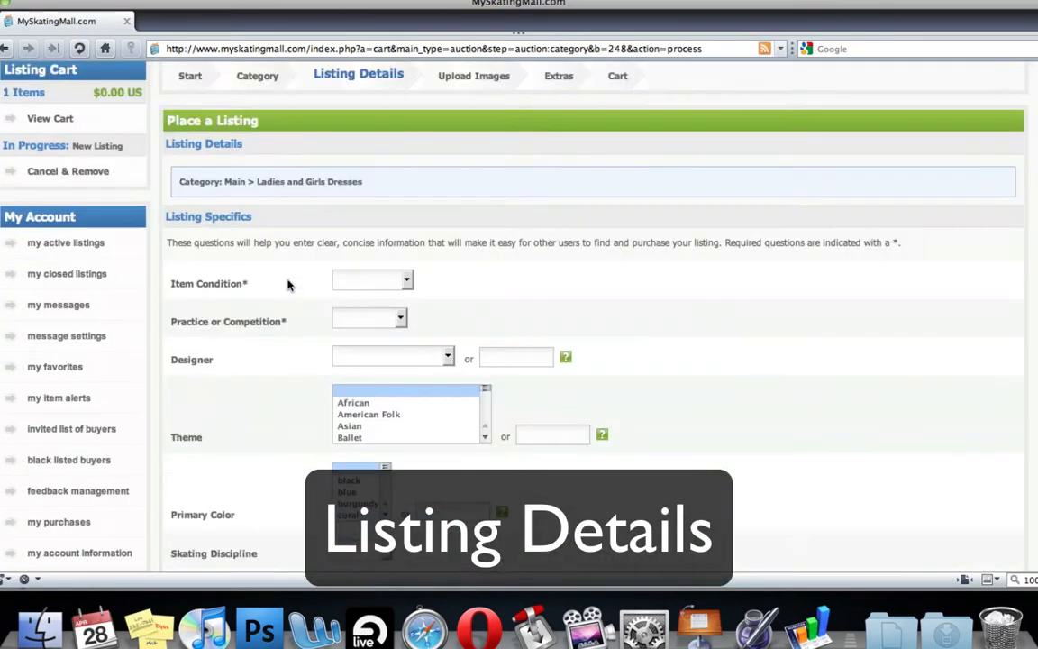
pyautogui.scroll(-3)
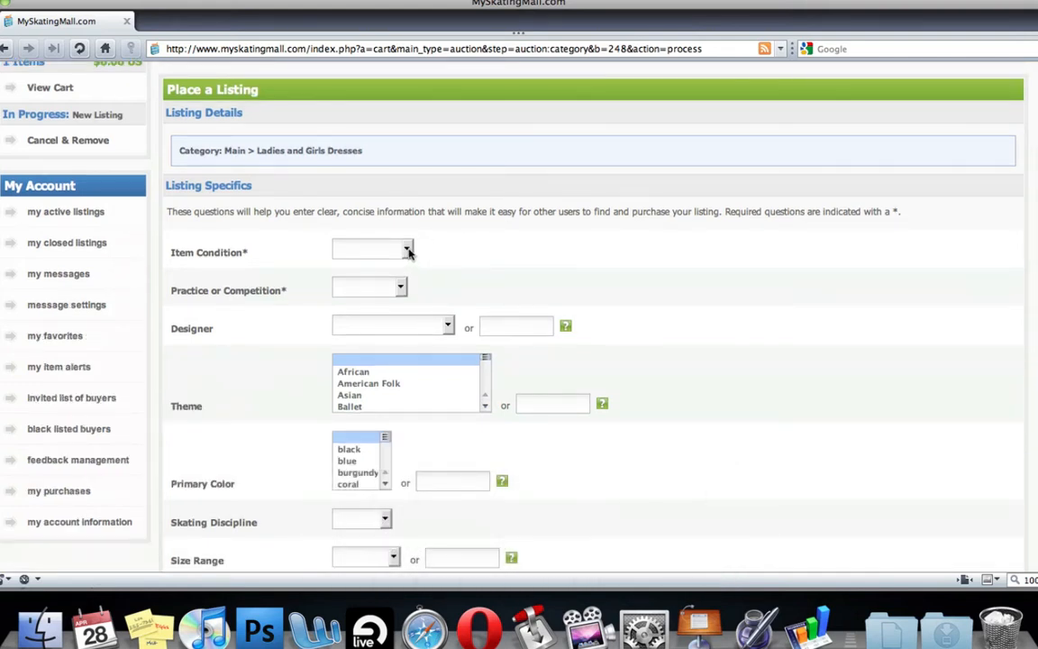
pyautogui.click(406, 248)
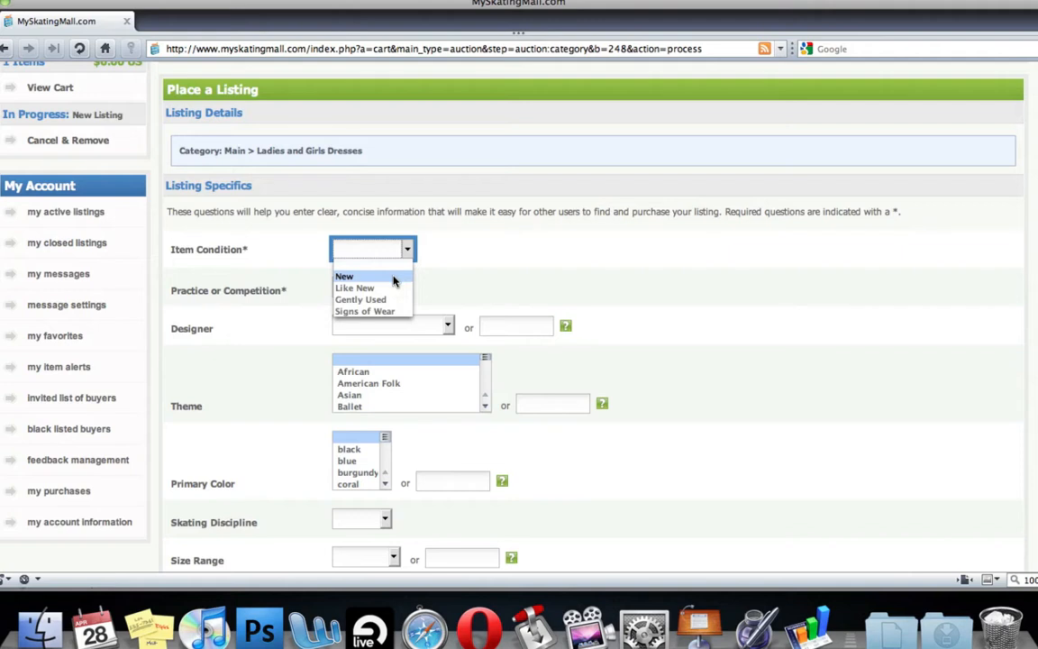
pyautogui.click(345, 276)
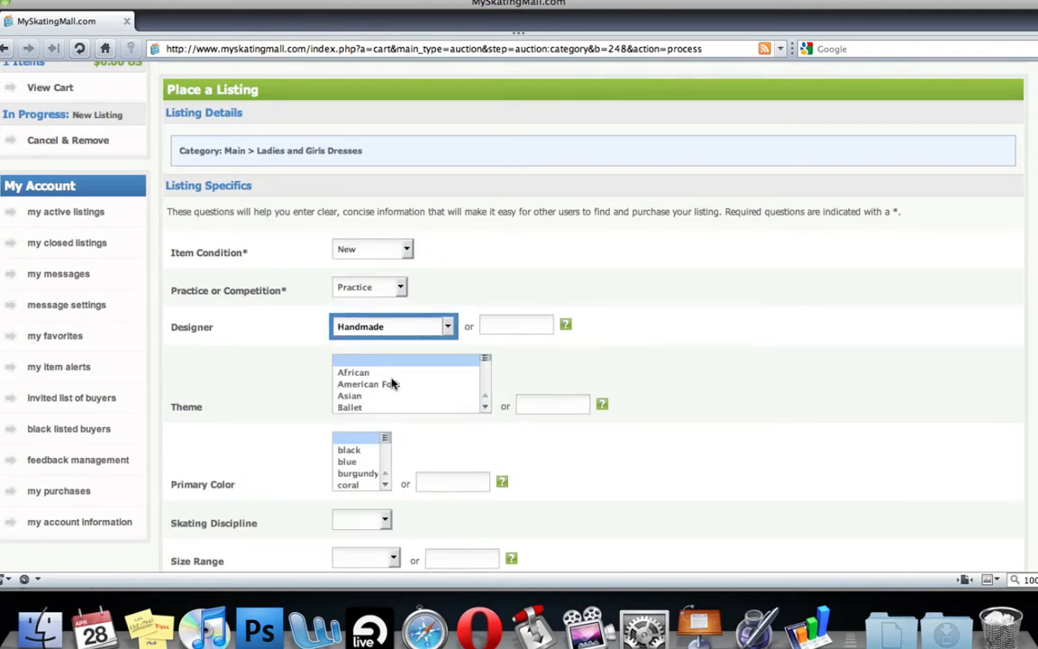
pyautogui.click(349, 383)
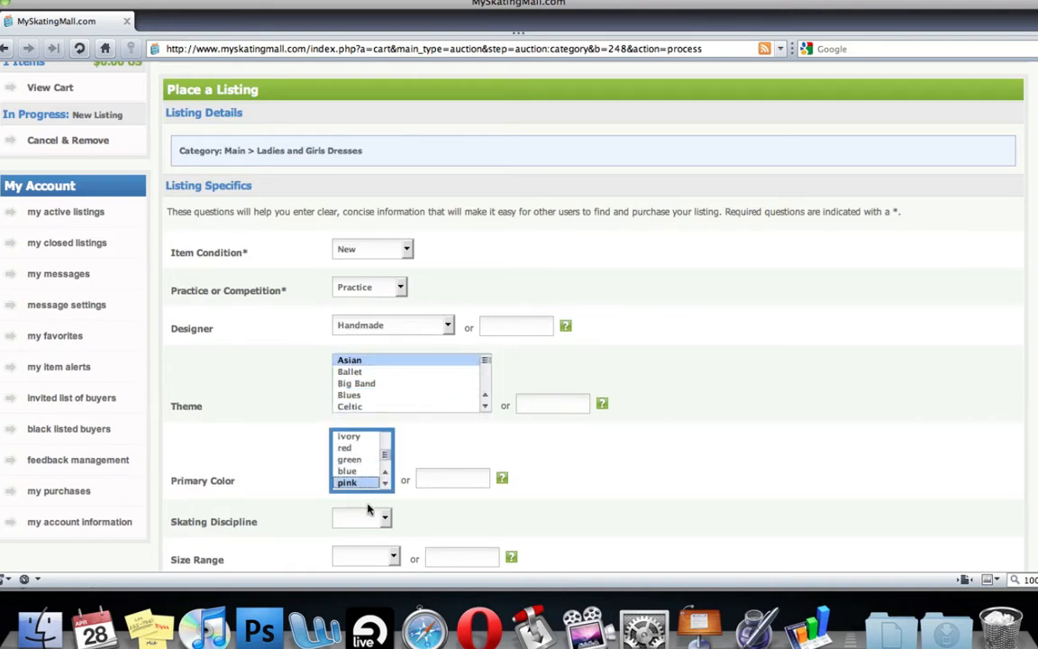
pyautogui.scroll(-3)
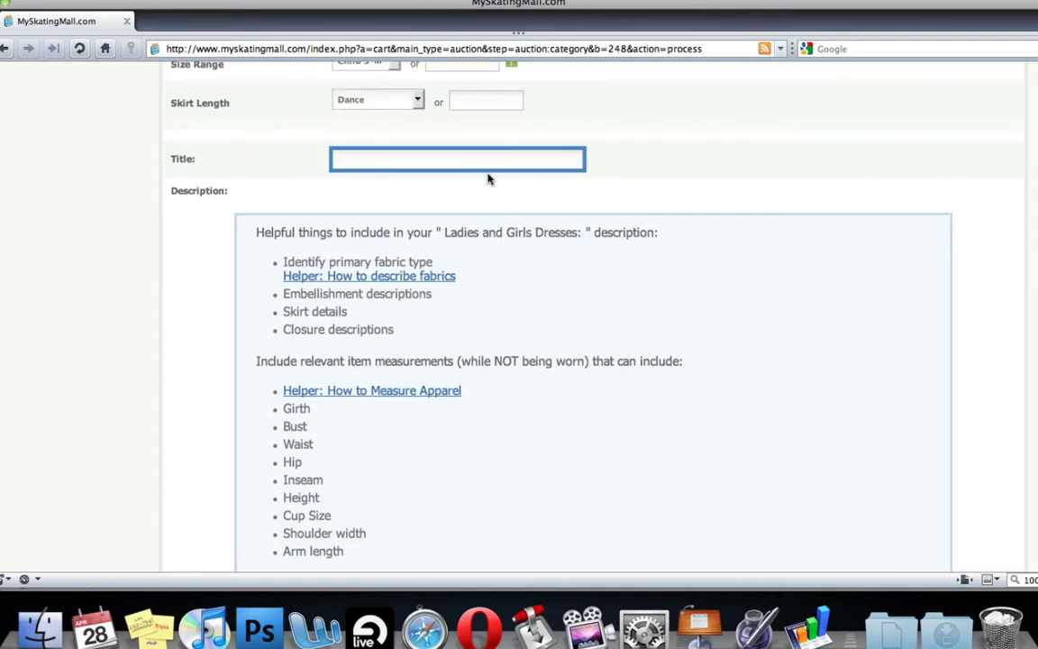
# Title the listing 'Test Dress' and enter 'Insert Description here' as its description.
pyautogui.write('Test Dress')
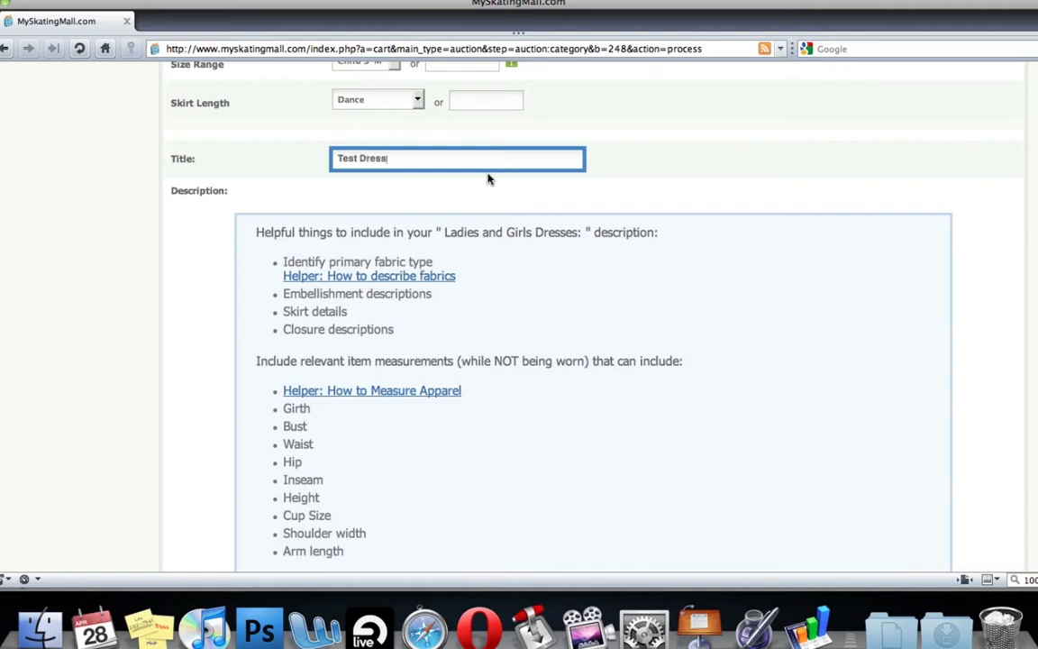
pyautogui.scroll(-3)
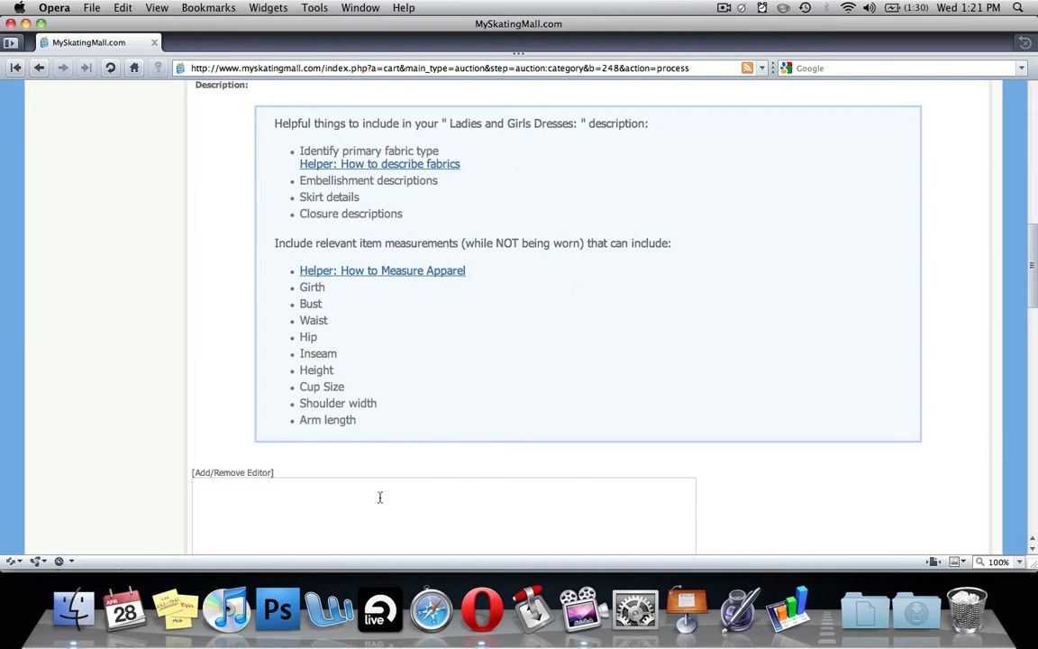
pyautogui.write('In')
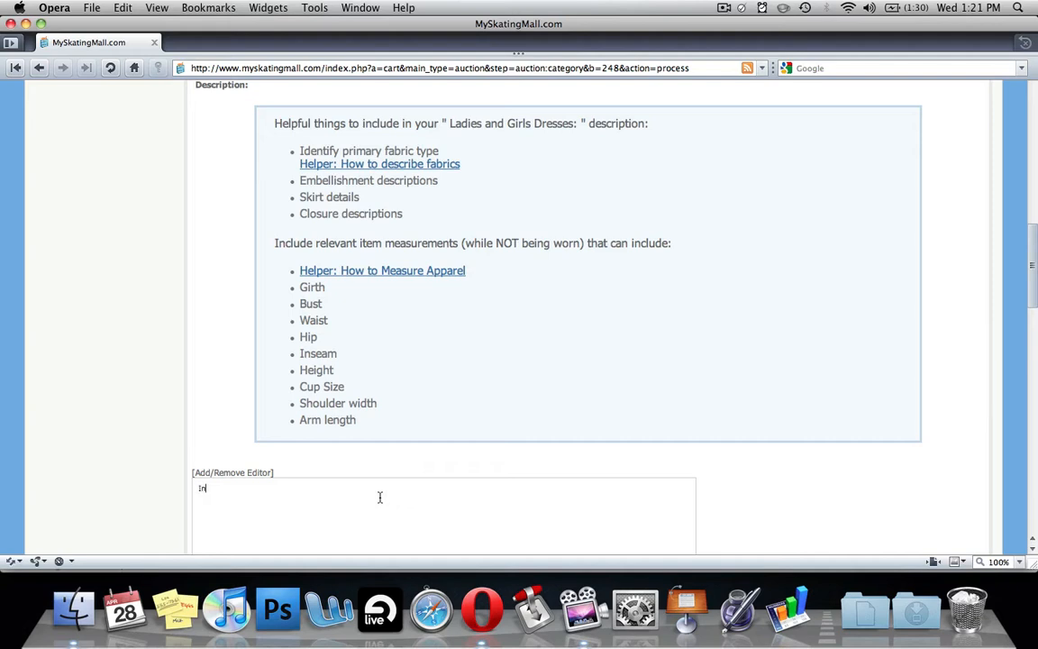
pyautogui.write('sert De')
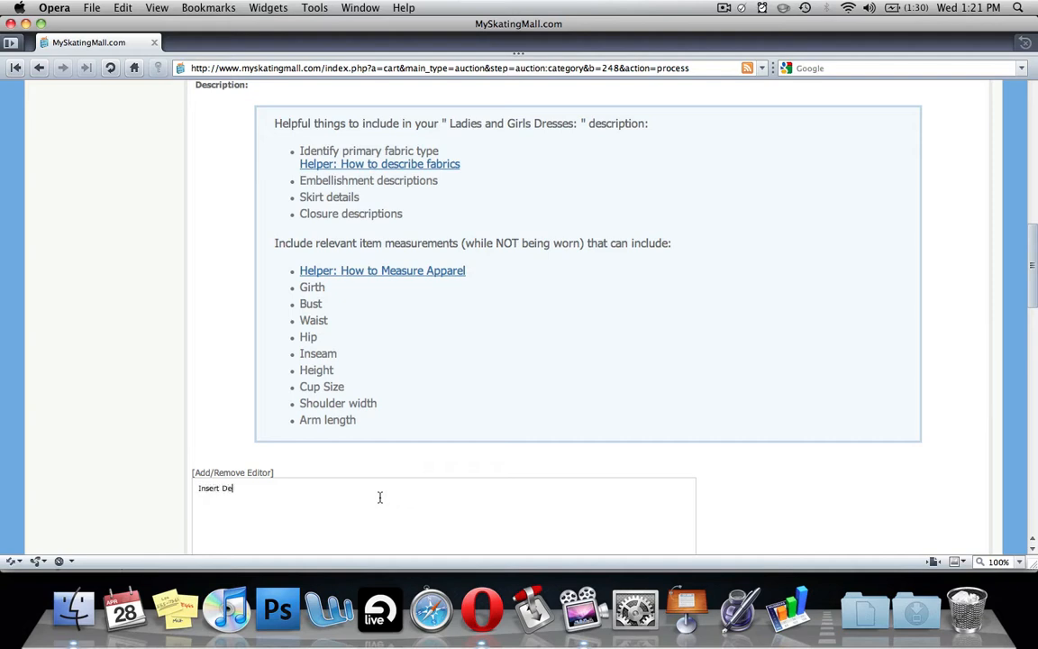
pyautogui.write('scription here')
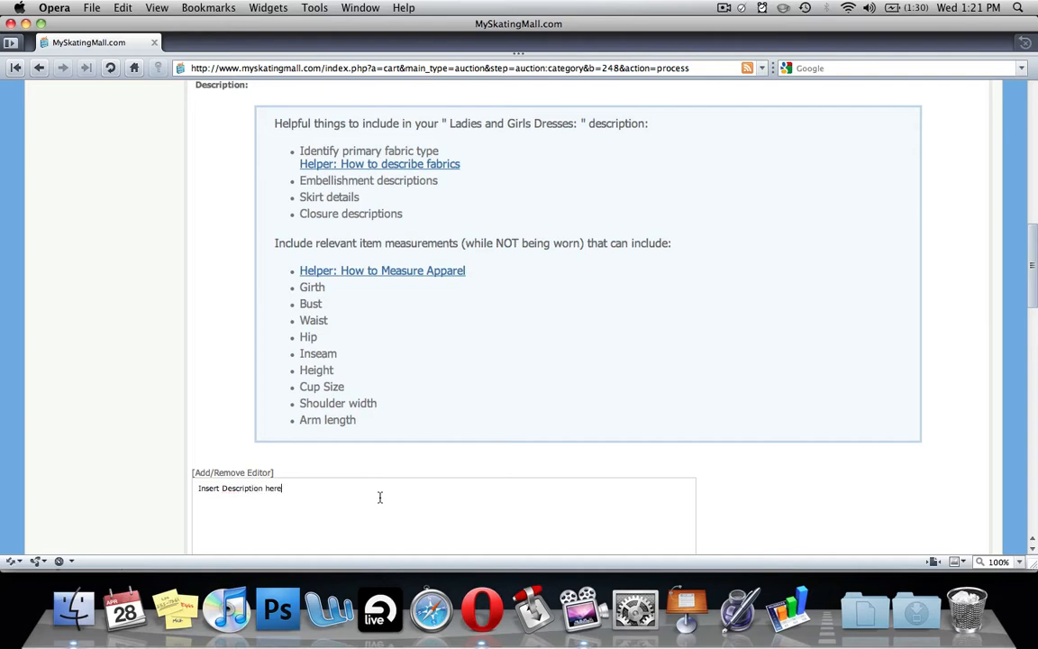
# Set the asking price to 1.00 and domestic shipping and handling to 1.00.
pyautogui.scroll(-3)
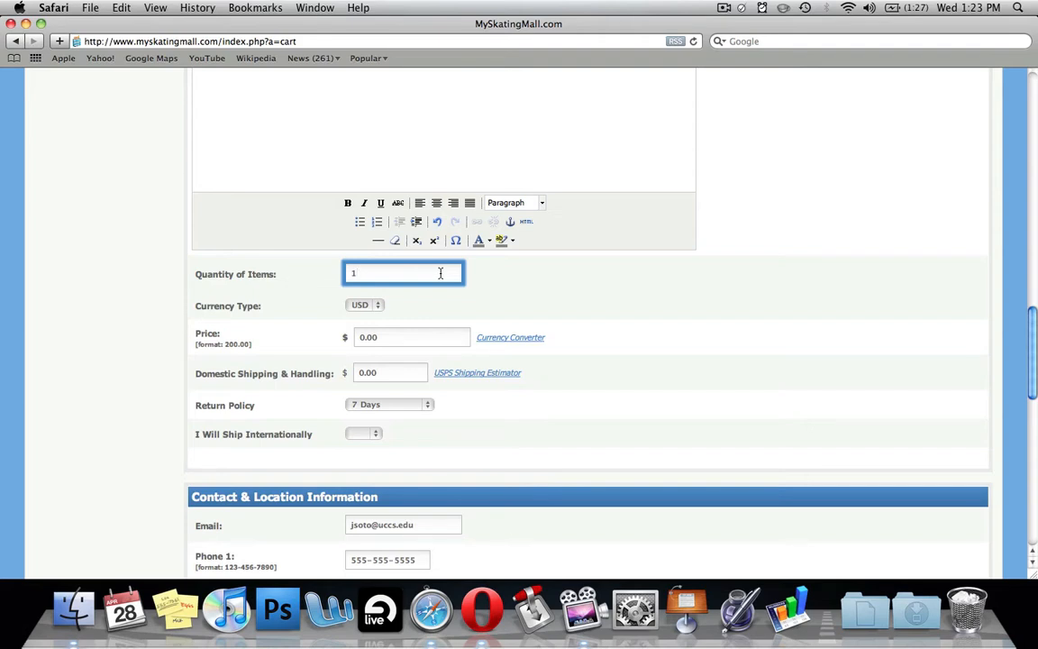
pyautogui.moveTo(369, 307)
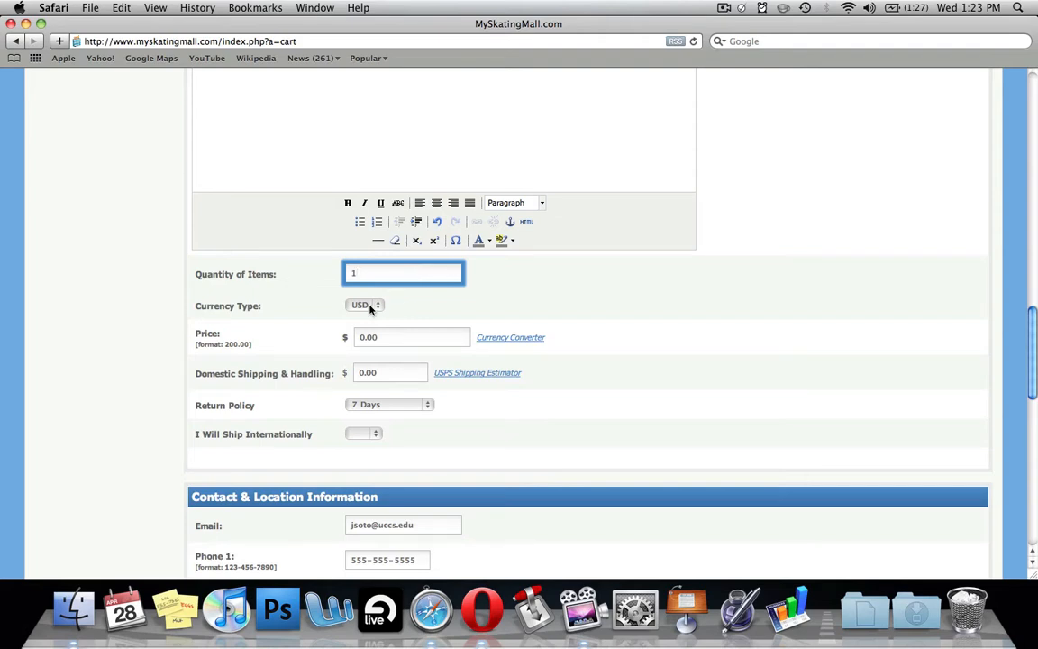
pyautogui.click(412, 337)
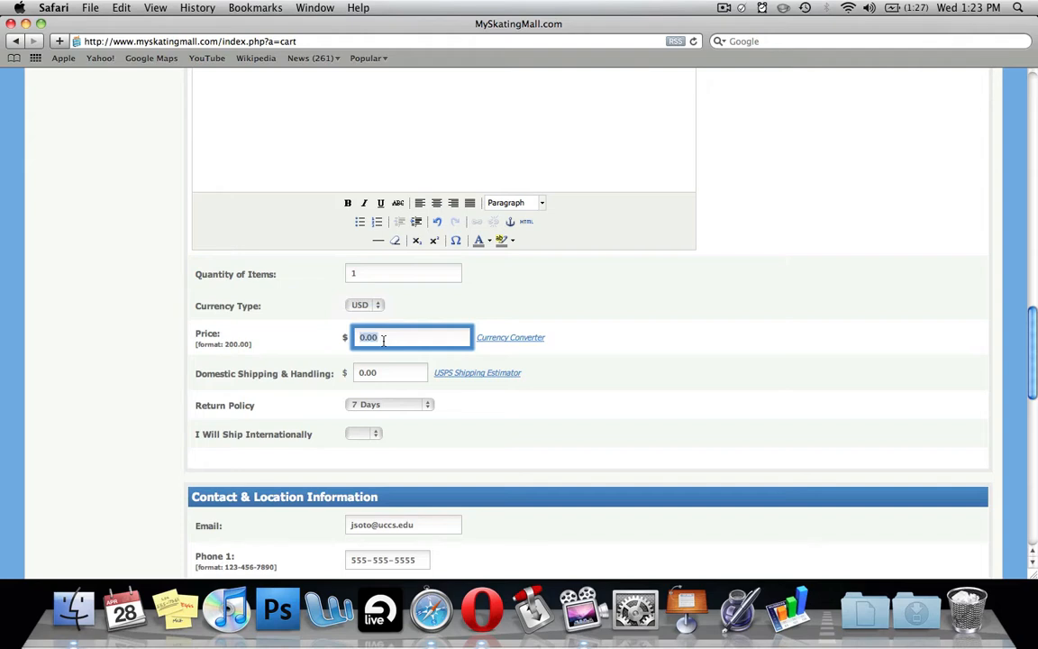
pyautogui.write('1.00')
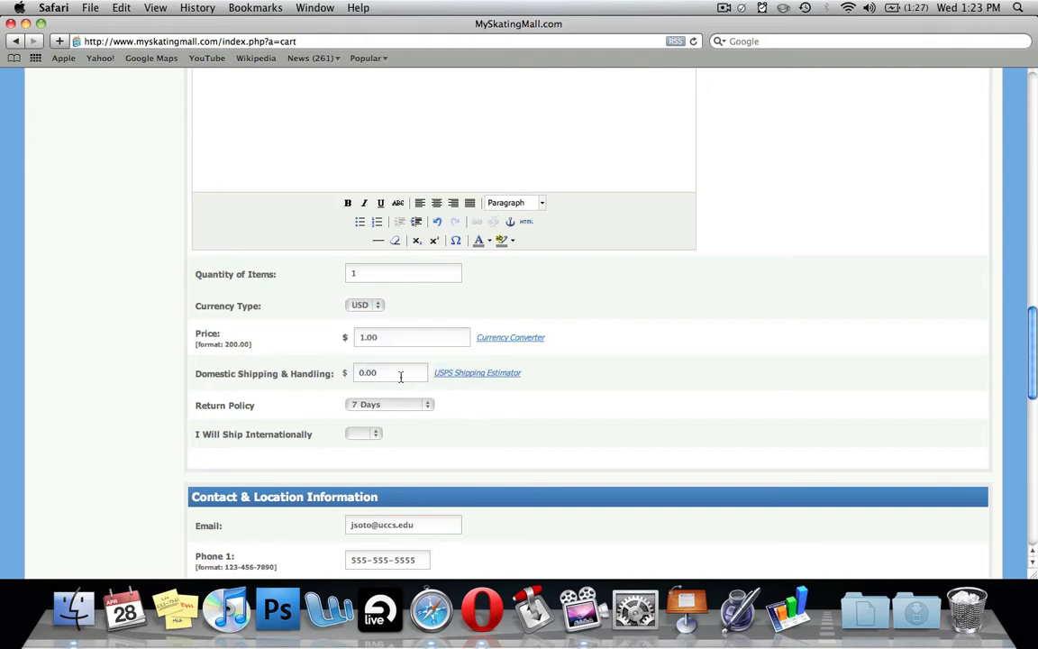
pyautogui.click(391, 372)
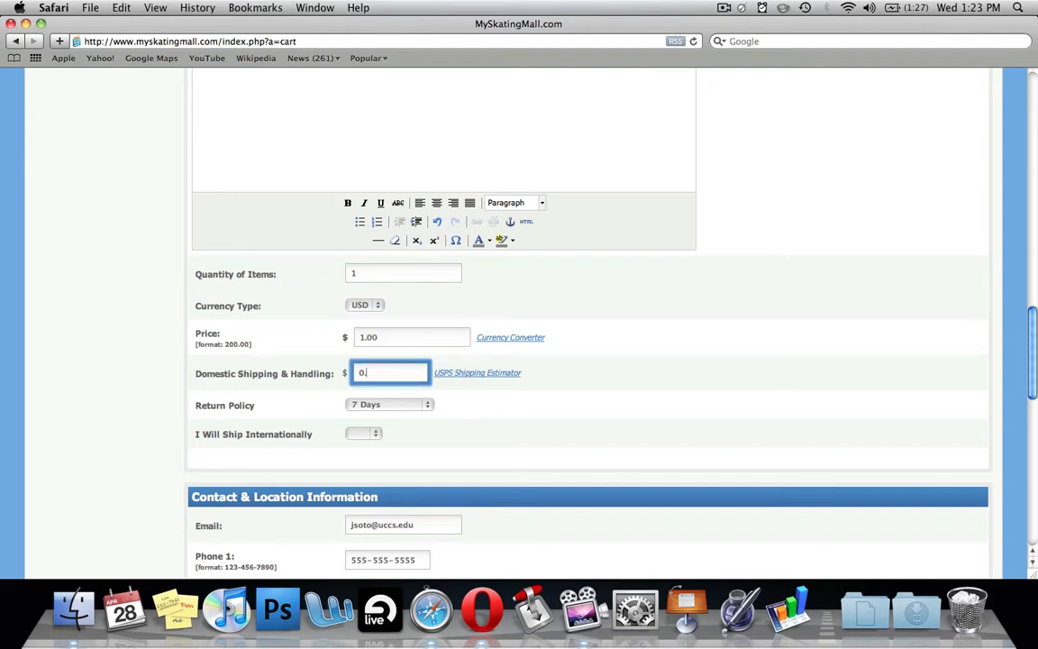
pyautogui.write('1.00')
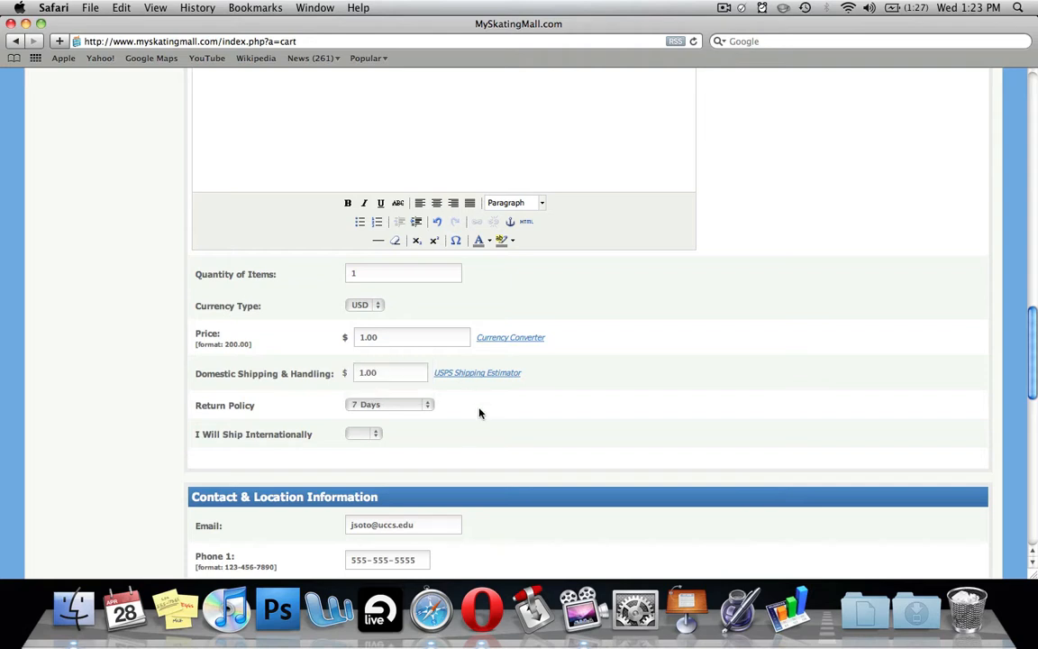
# Make the dress non-returnable, decline international shipping, and change the contact email.
pyautogui.click(389, 404)
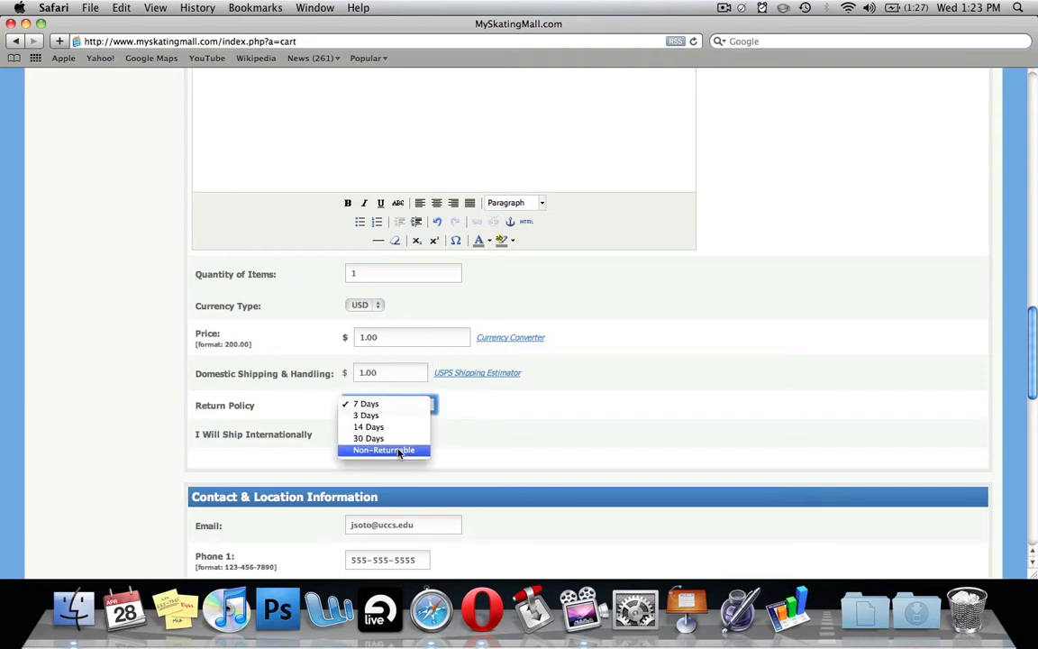
pyautogui.click(383, 450)
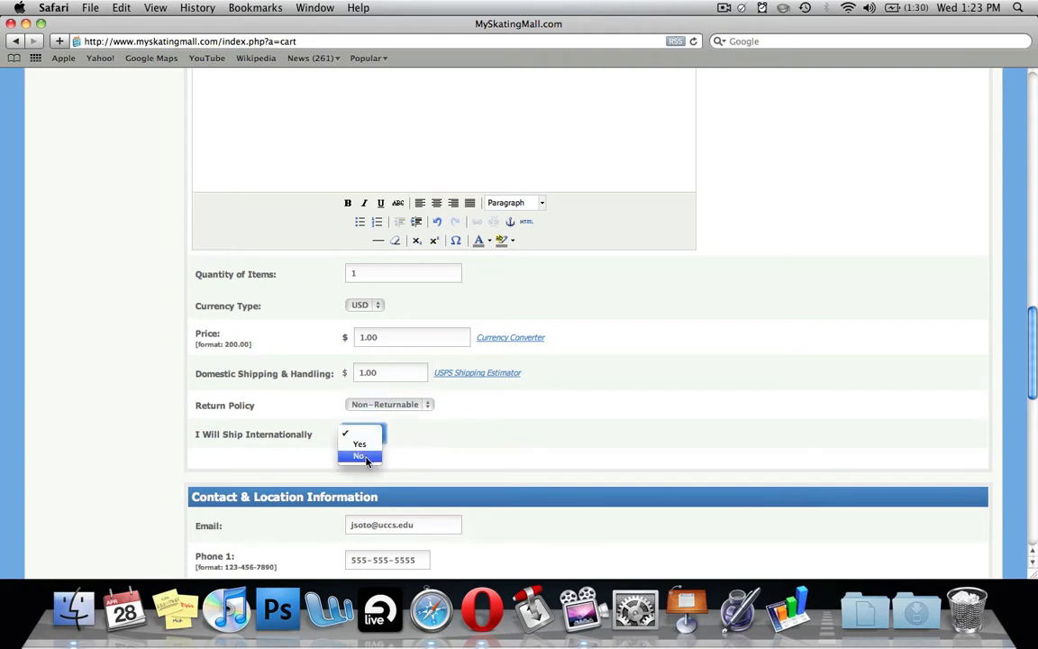
pyautogui.click(358, 455)
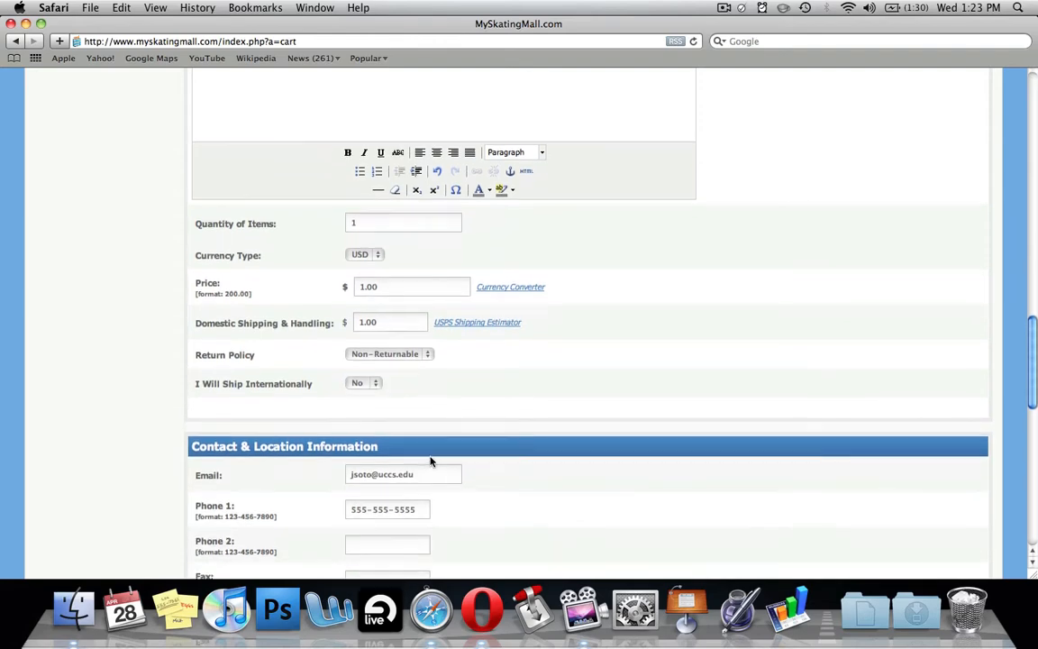
pyautogui.scroll(-3)
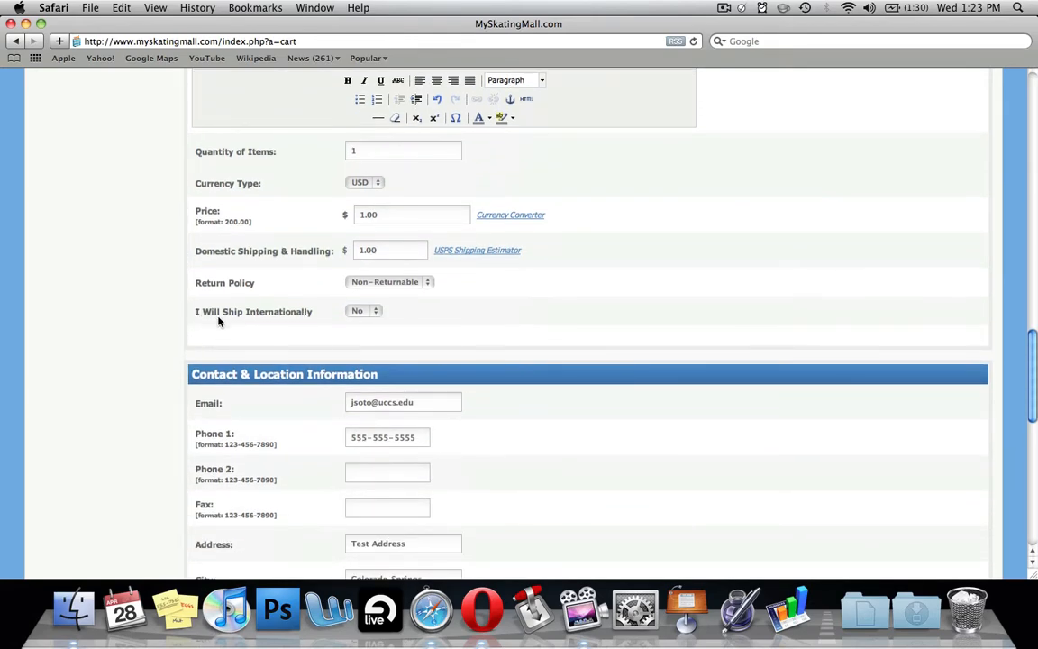
pyautogui.scroll(-3)
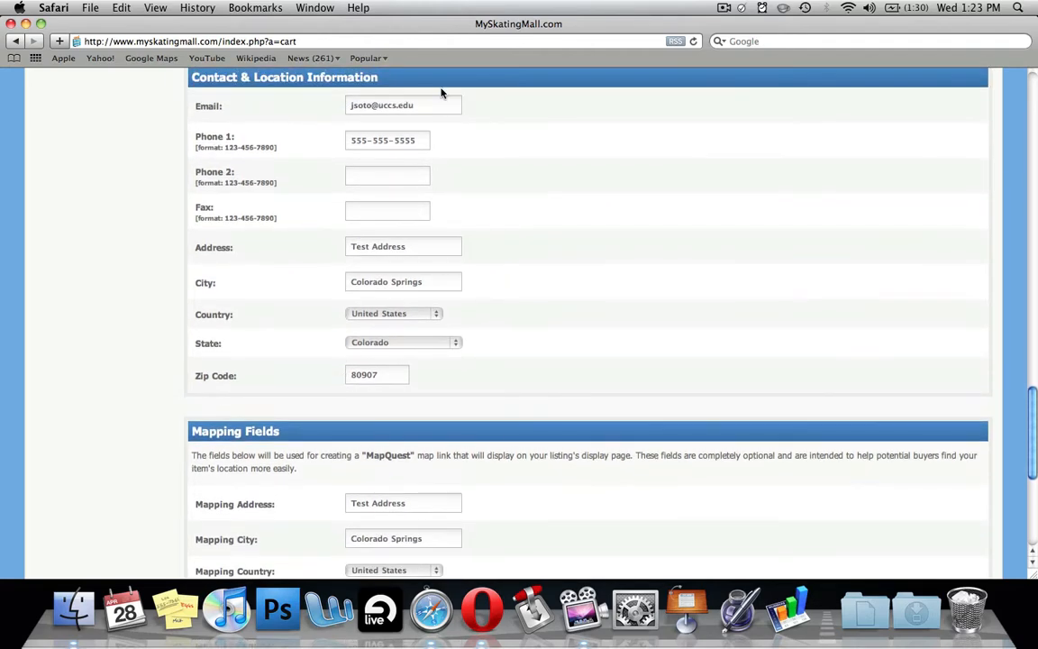
pyautogui.write('contact@contact.com')
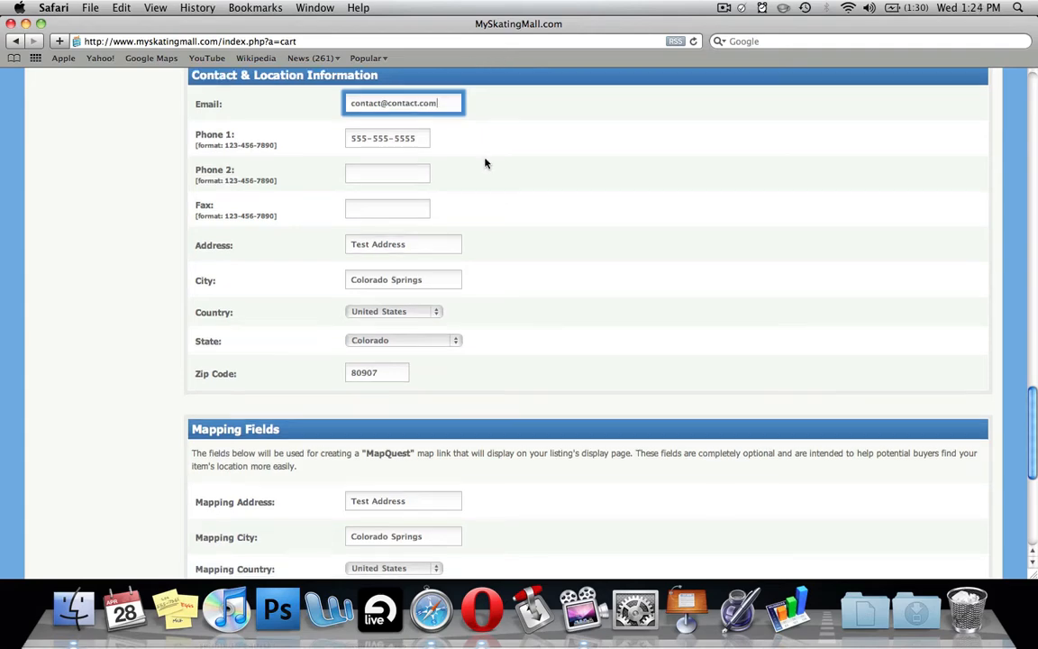
pyautogui.scroll(-3)
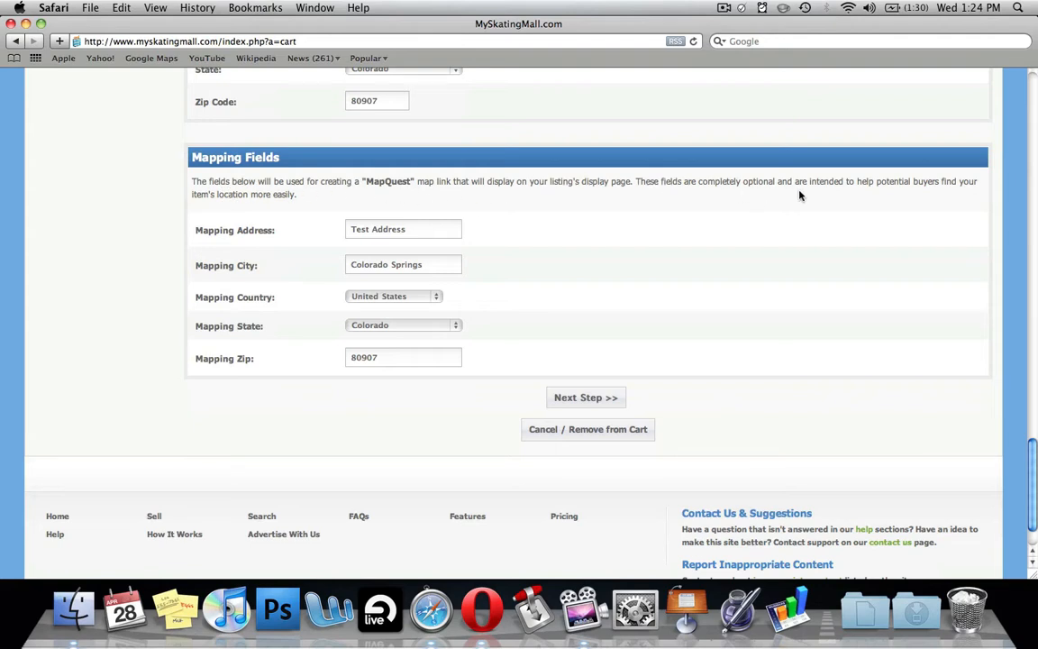
pyautogui.moveTo(476, 379)
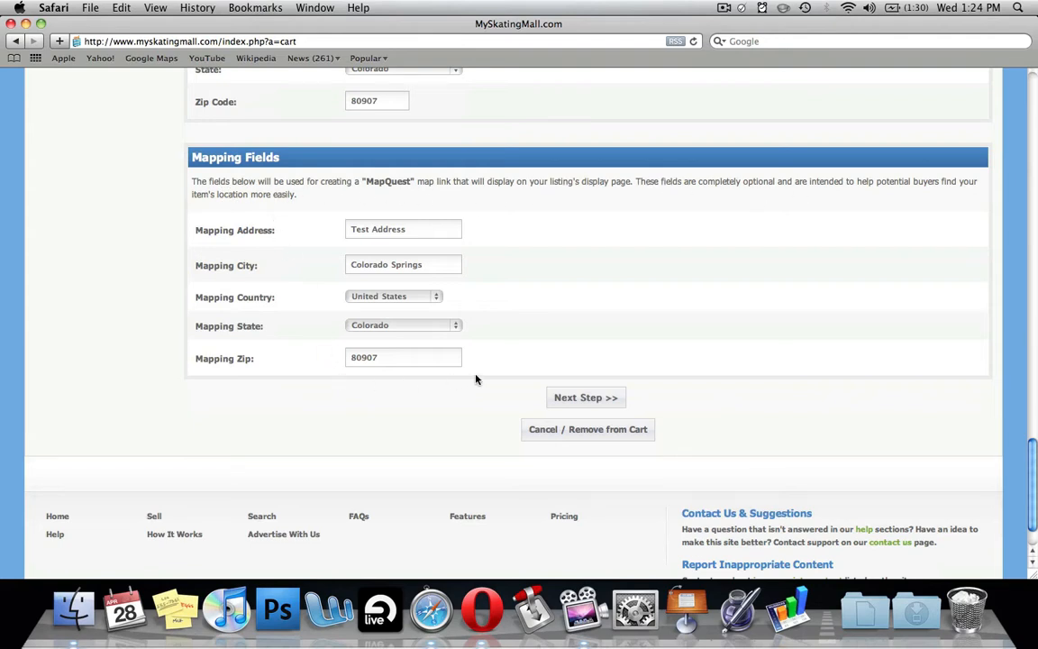
# Submit the listing details and review the Photo Upload page down to its eight photo rows.
pyautogui.click(586, 398)
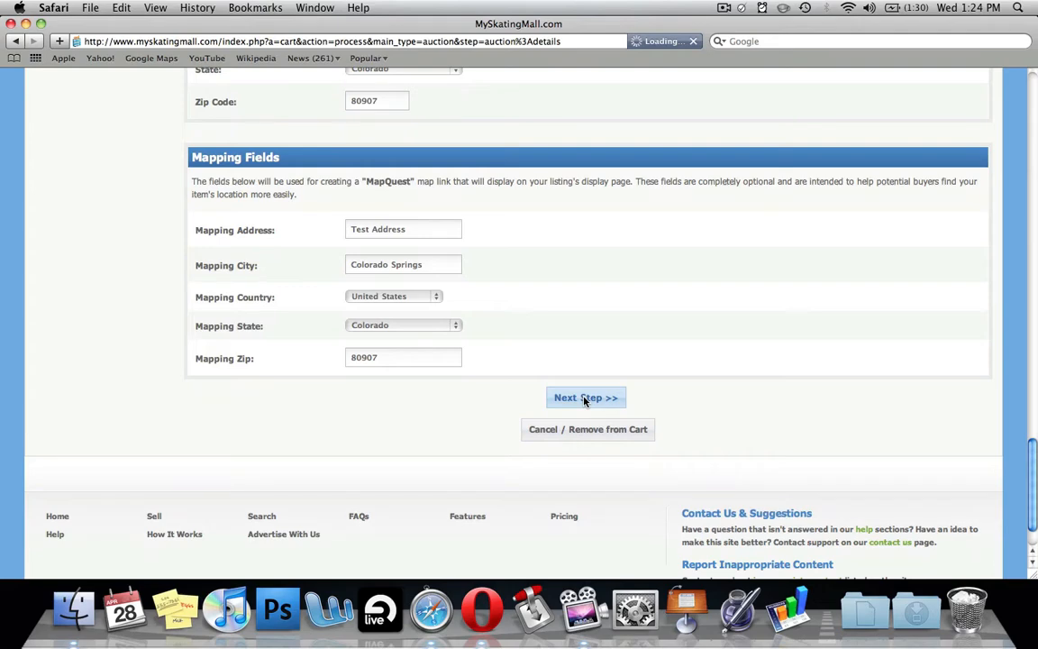
pyautogui.click(586, 398)
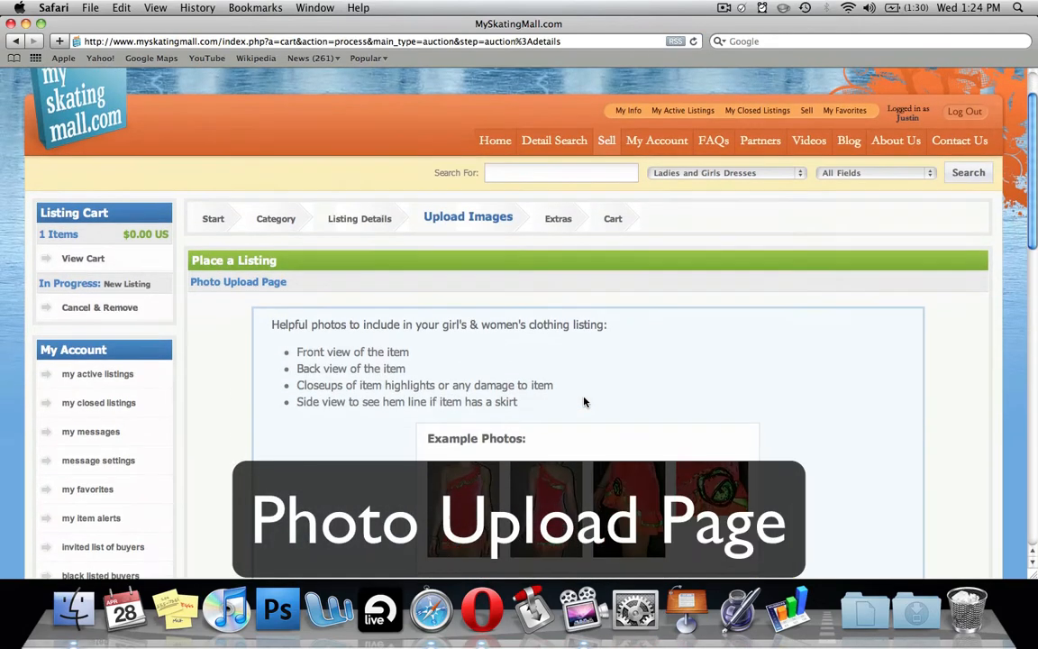
pyautogui.scroll(-3)
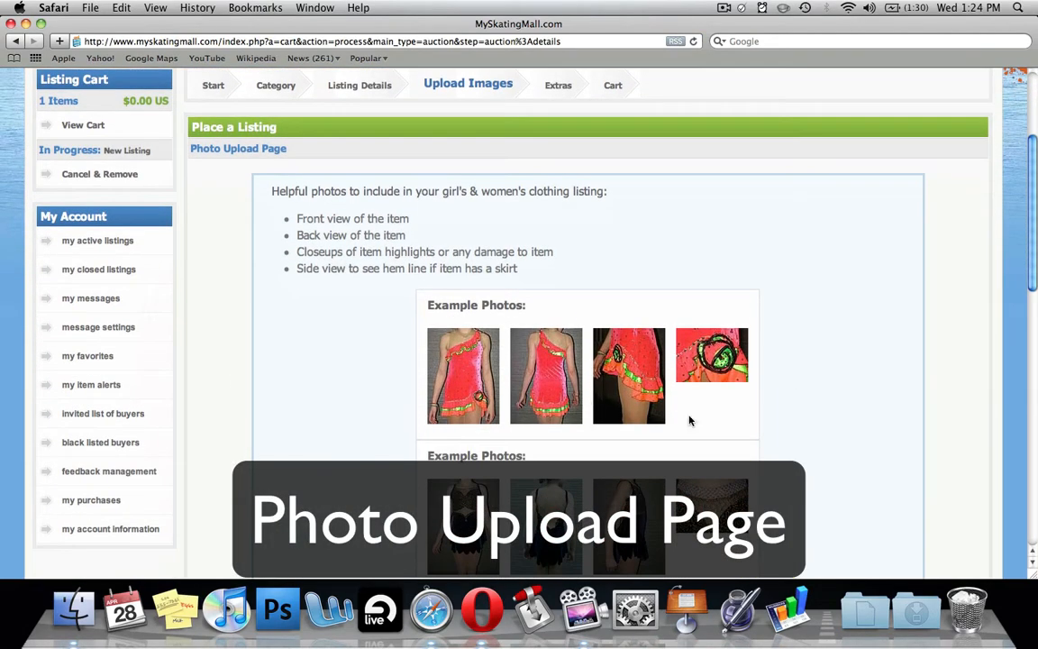
pyautogui.scroll(-3)
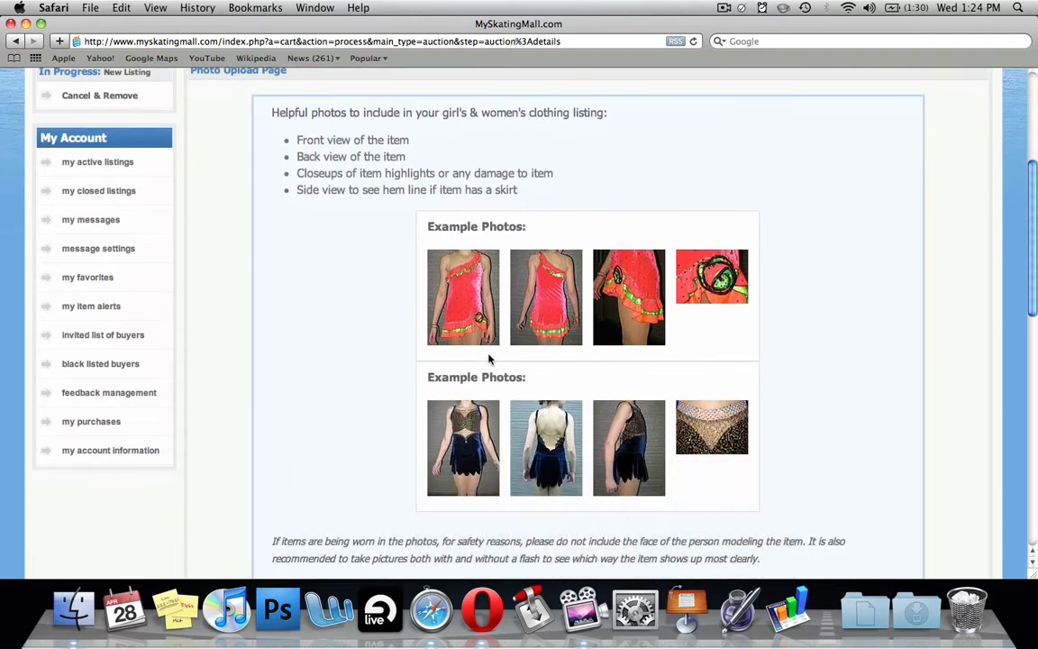
pyautogui.moveTo(703, 215)
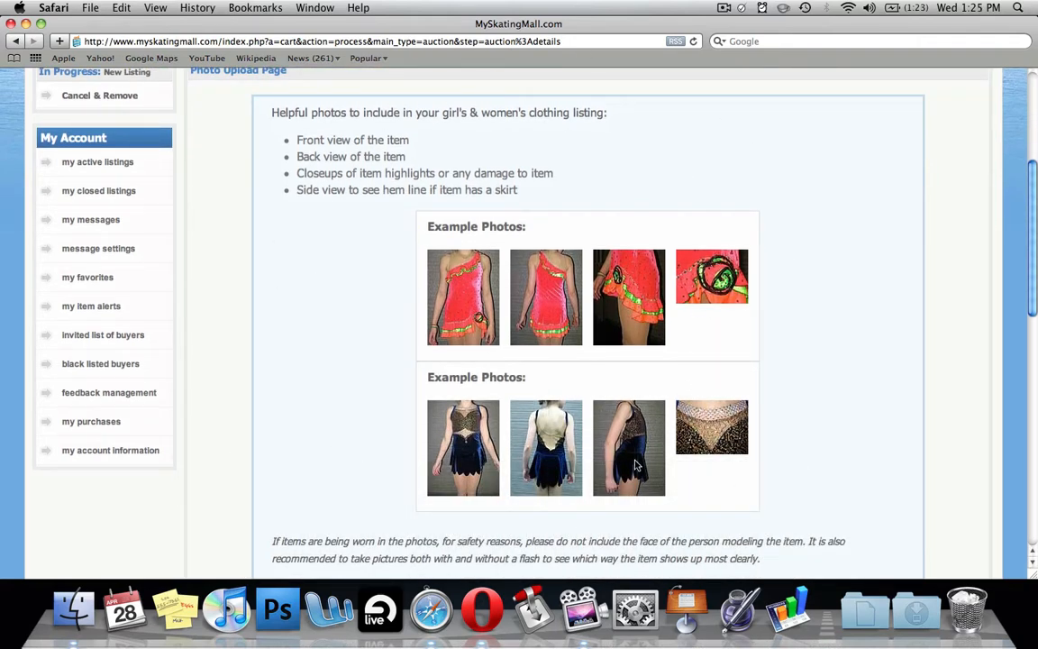
pyautogui.scroll(-3)
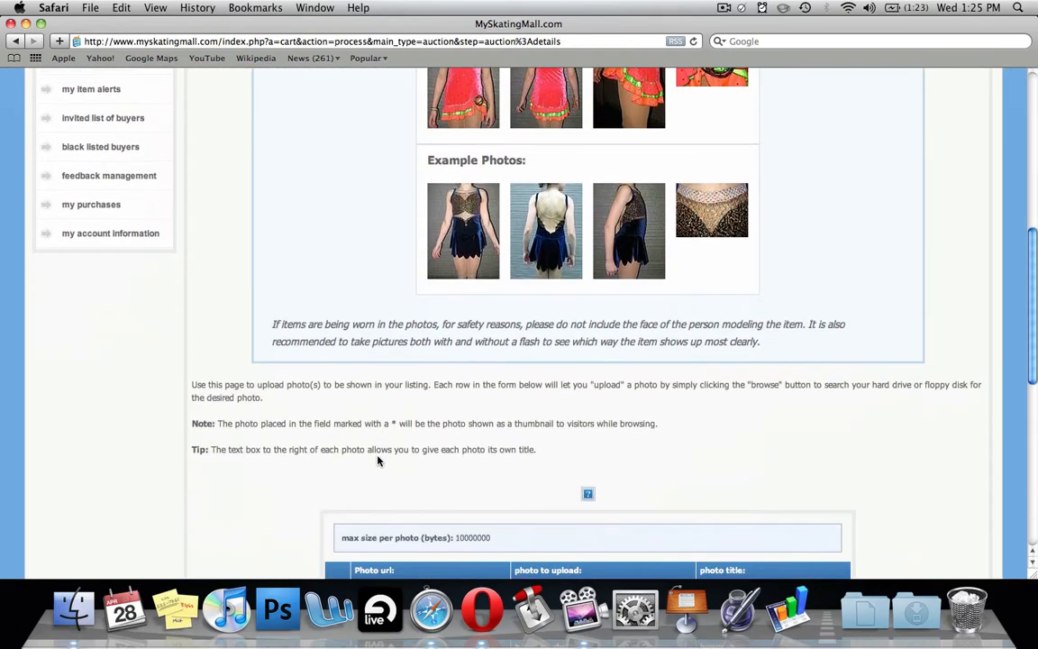
pyautogui.scroll(-3)
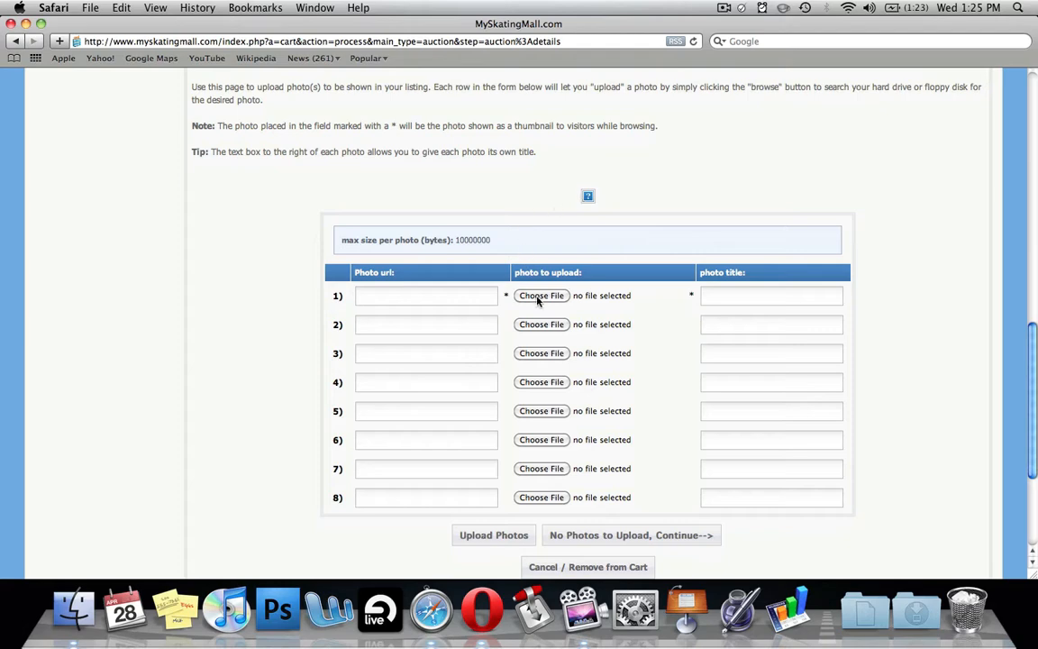
# Select the dress2 image from the Desktop MSM folder for the first photo row.
pyautogui.click(542, 295)
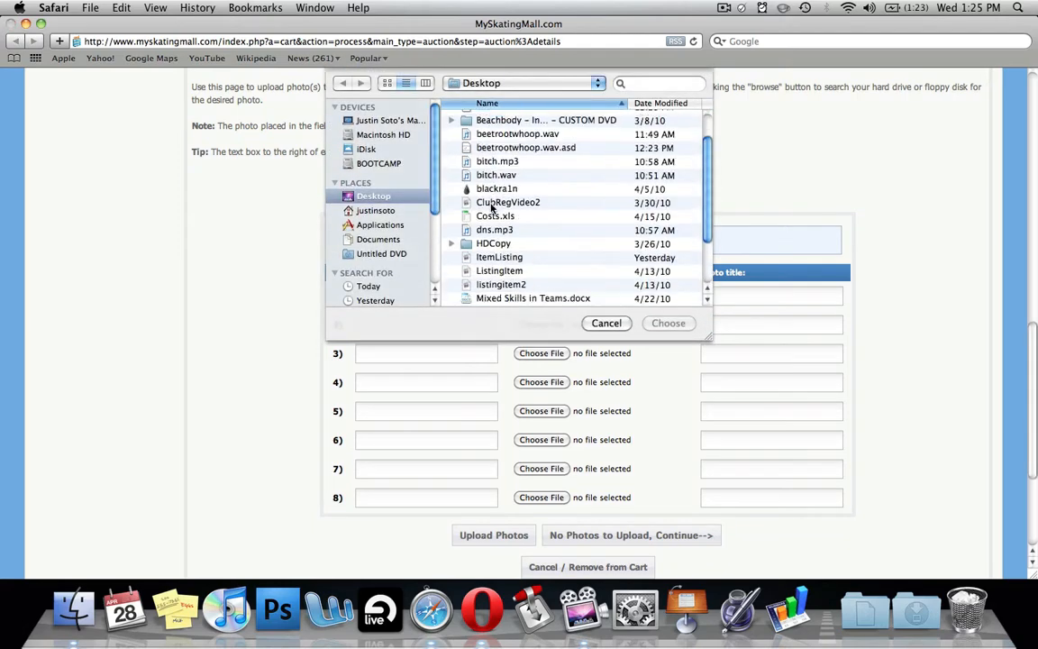
pyautogui.scroll(-3)
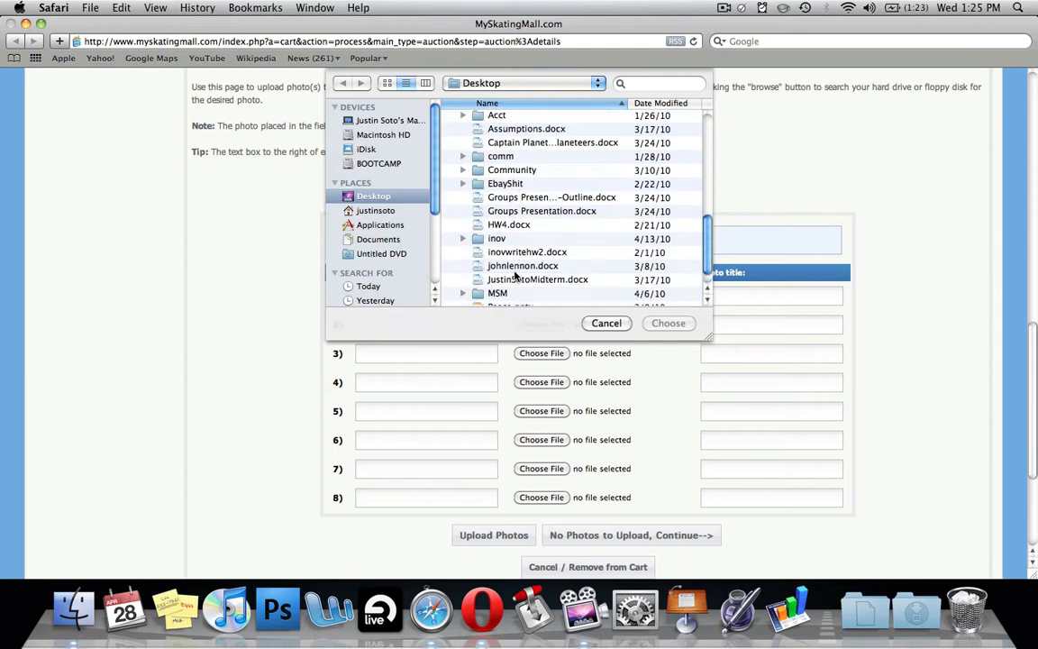
pyautogui.click(463, 293)
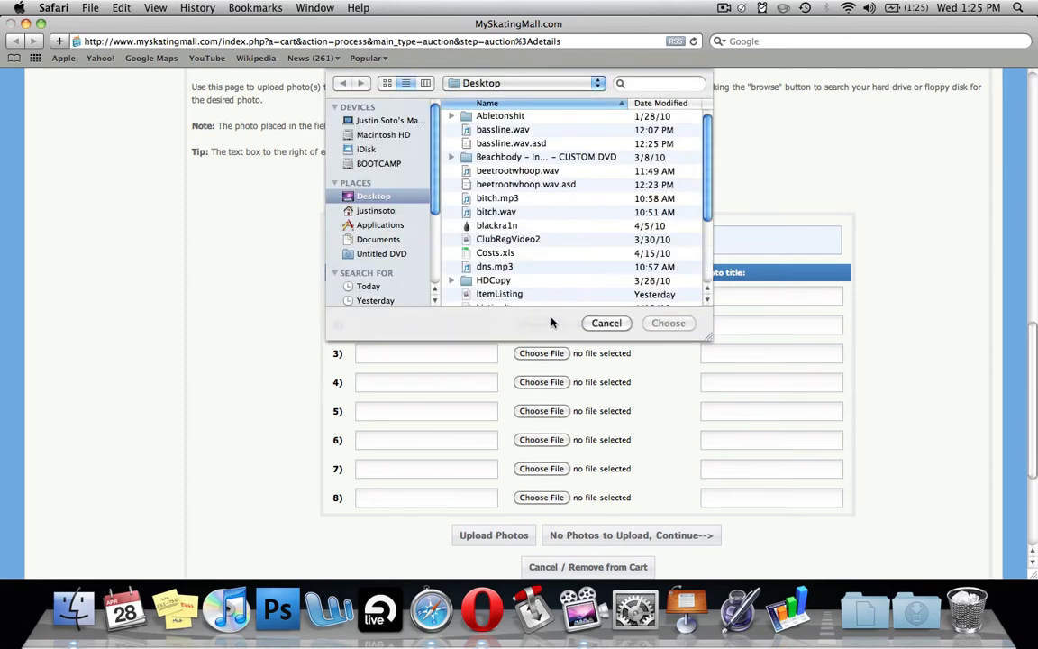
pyautogui.scroll(-3)
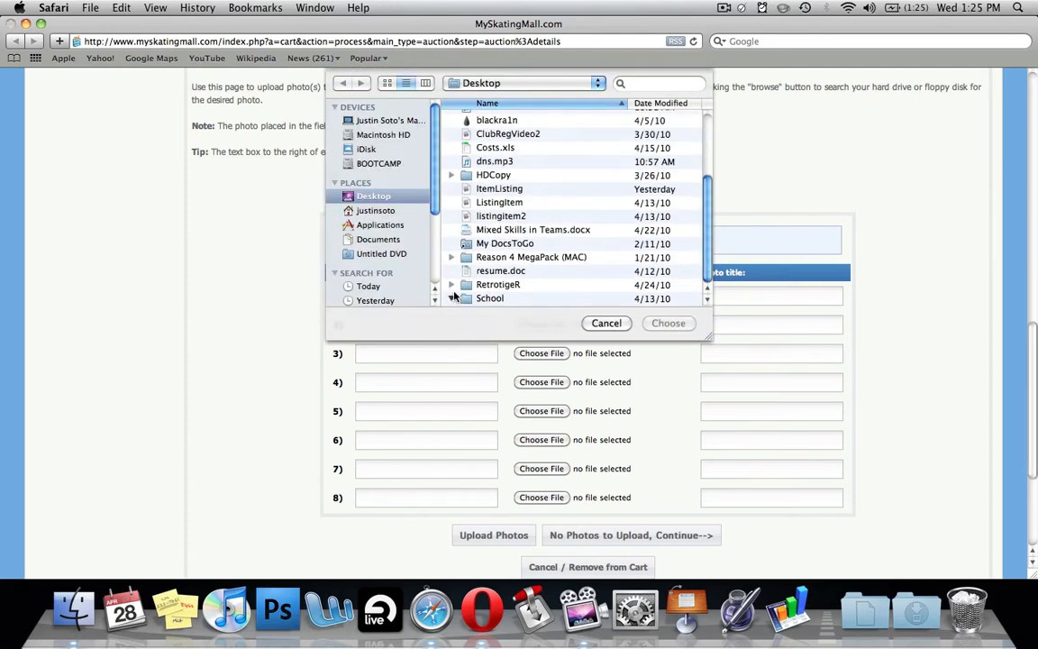
pyautogui.scroll(-3)
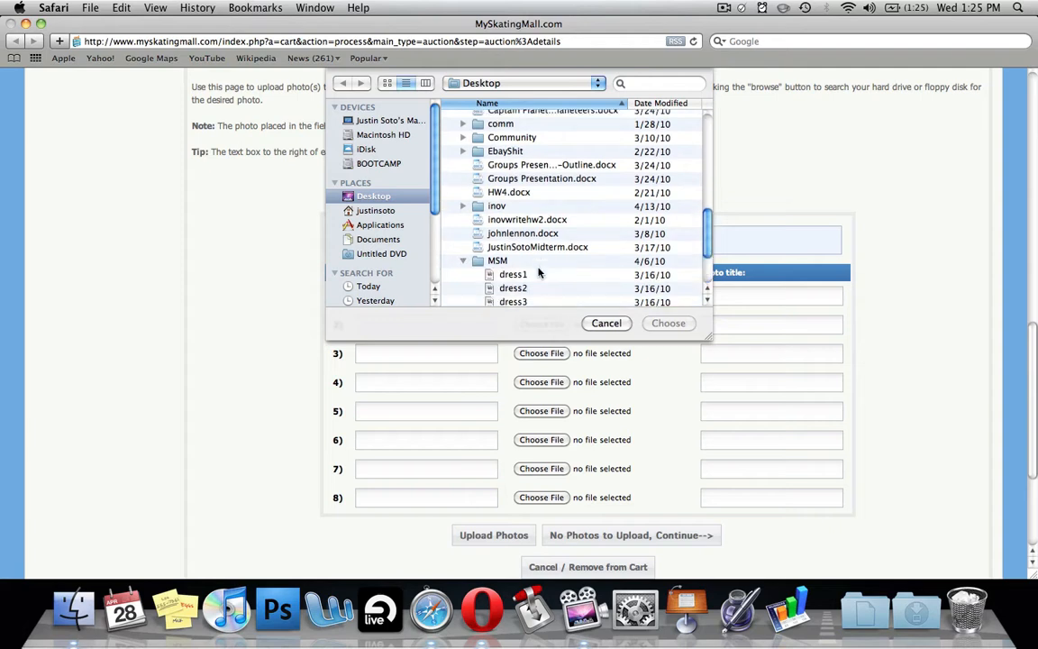
pyautogui.click(513, 202)
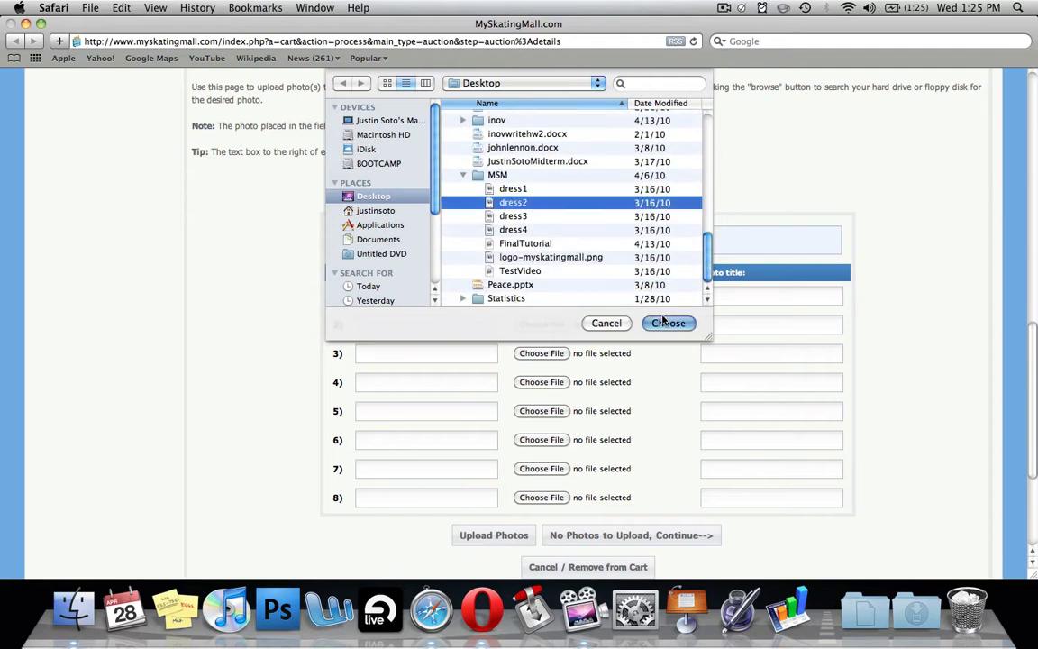
# Title the photos Dress Front and Dress Side and upload them.
pyautogui.click(668, 323)
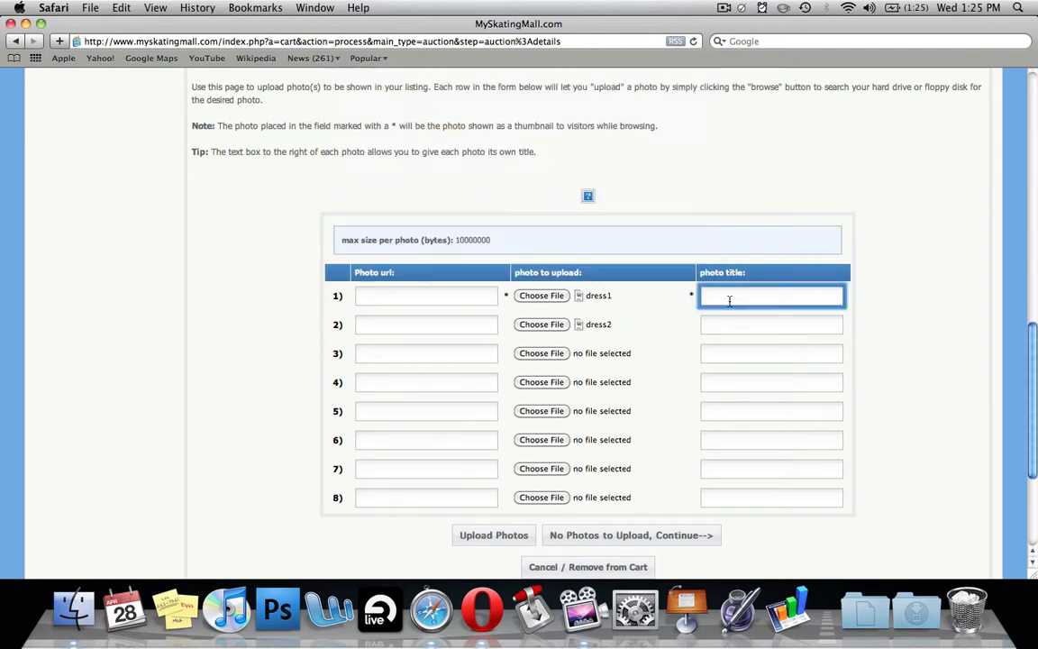
pyautogui.write('Dress Front')
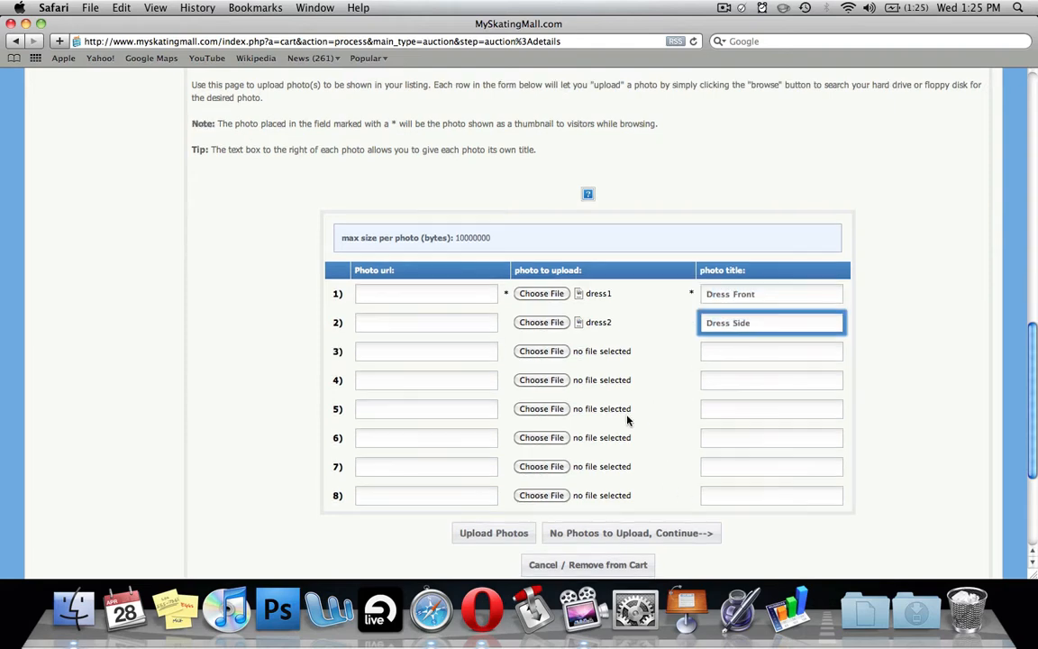
pyautogui.scroll(-3)
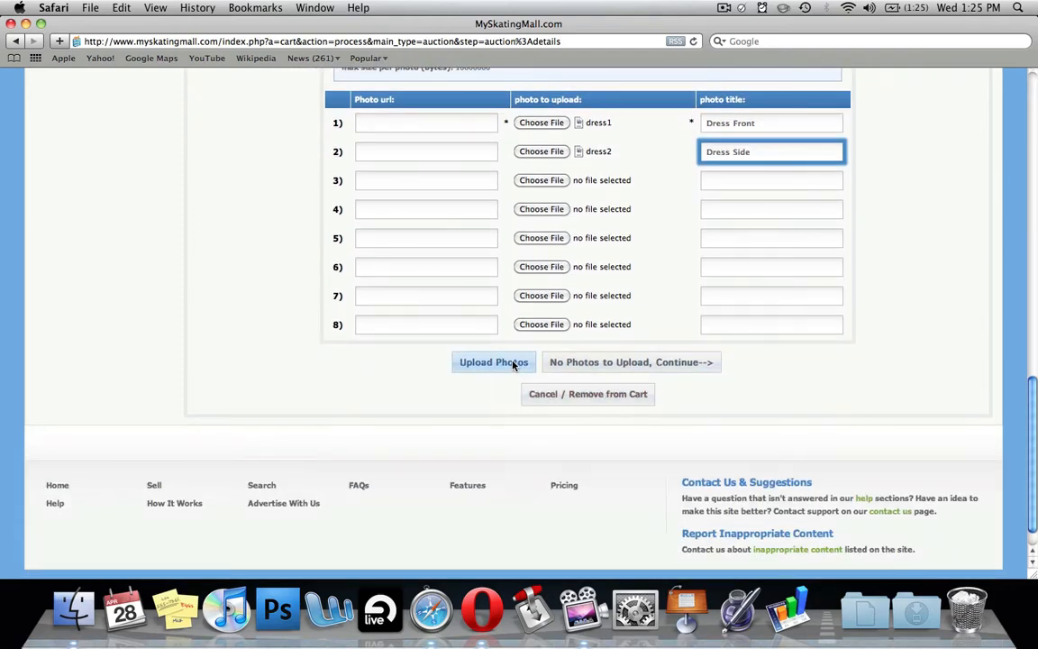
pyautogui.click(493, 361)
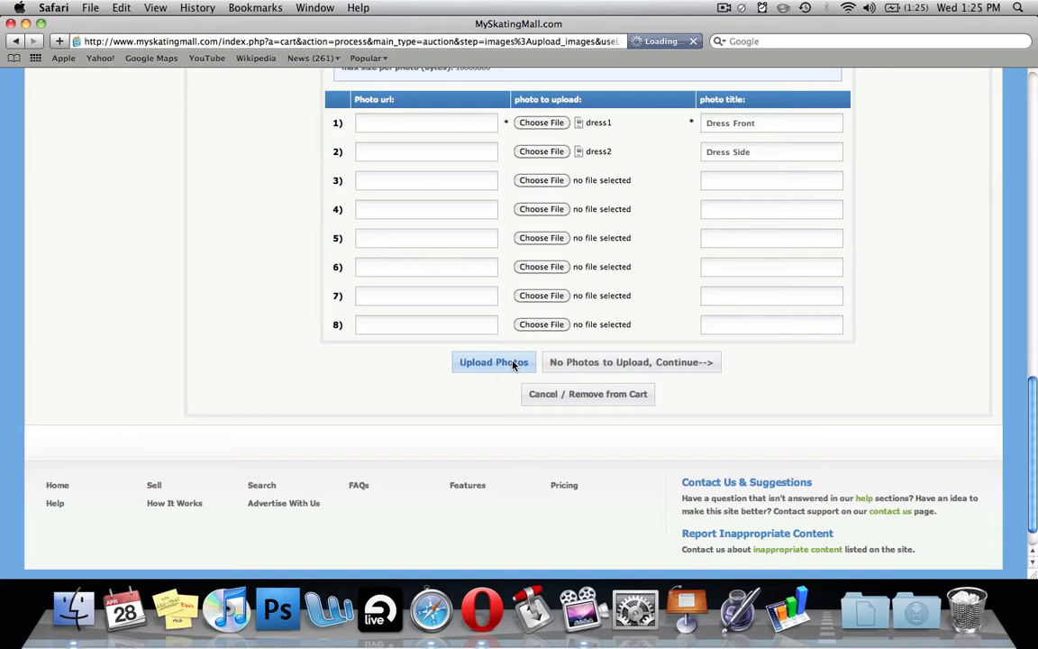
pyautogui.click(493, 362)
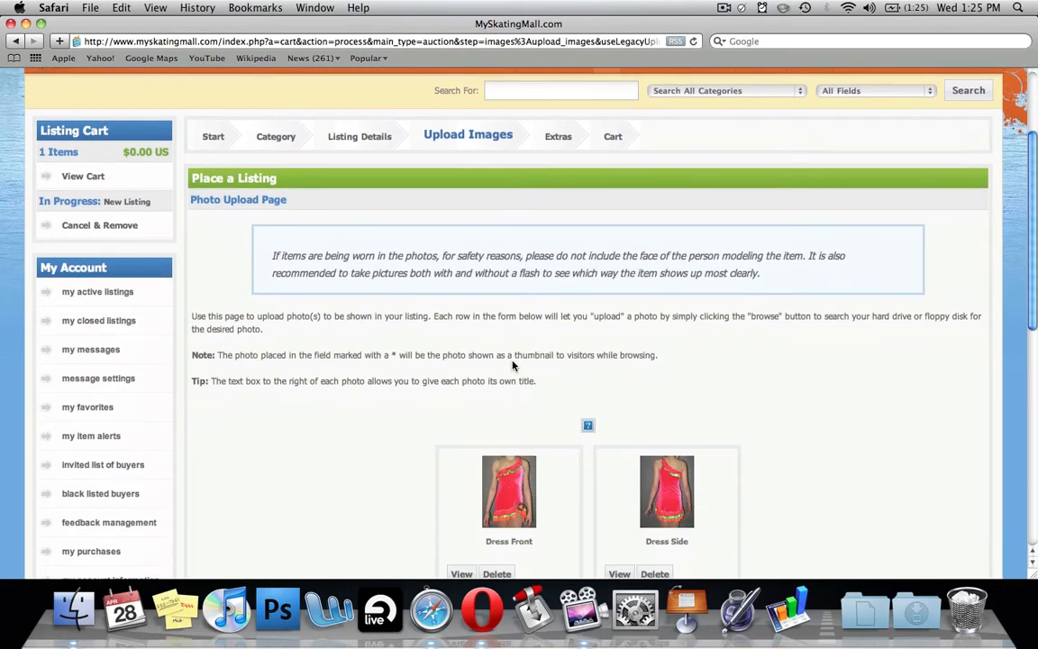
# Continue past the photo step with no additional photos.
pyautogui.scroll(-3)
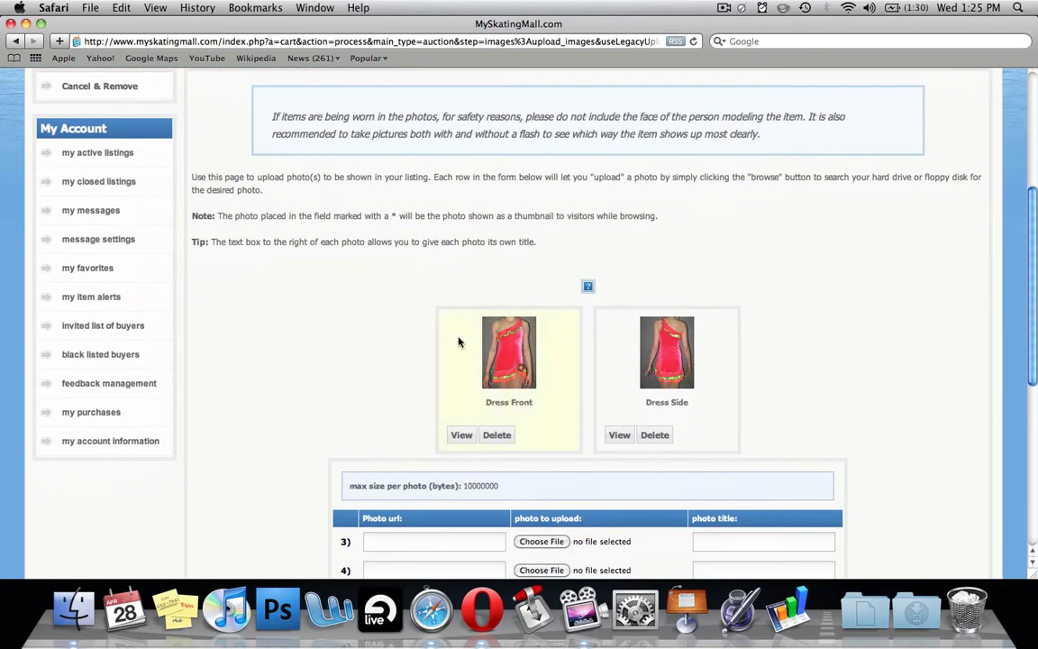
pyautogui.scroll(-3)
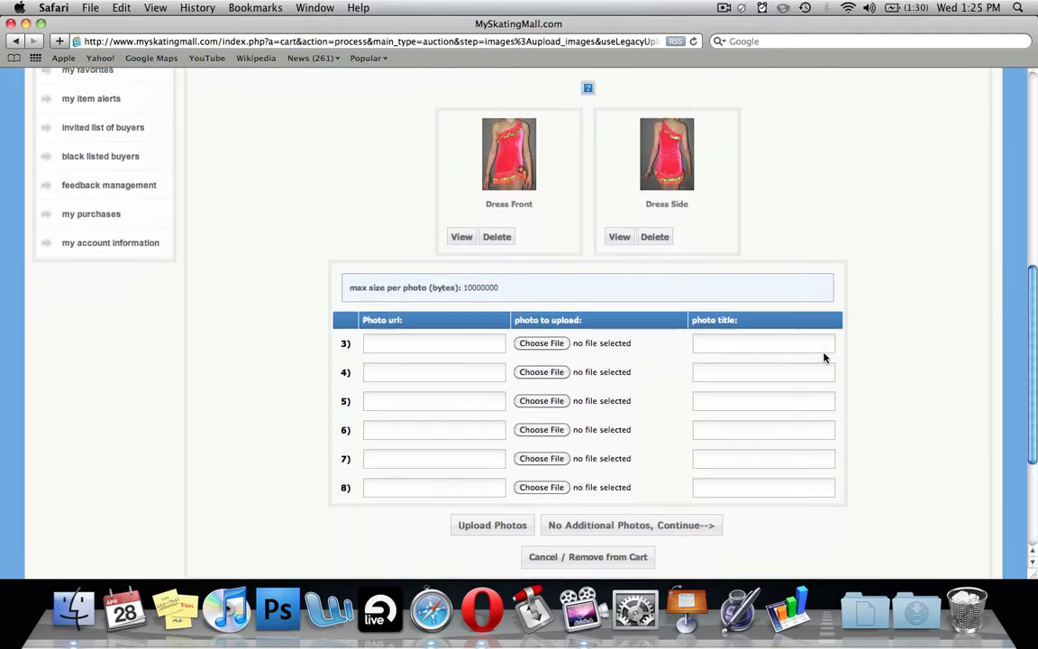
pyautogui.scroll(-3)
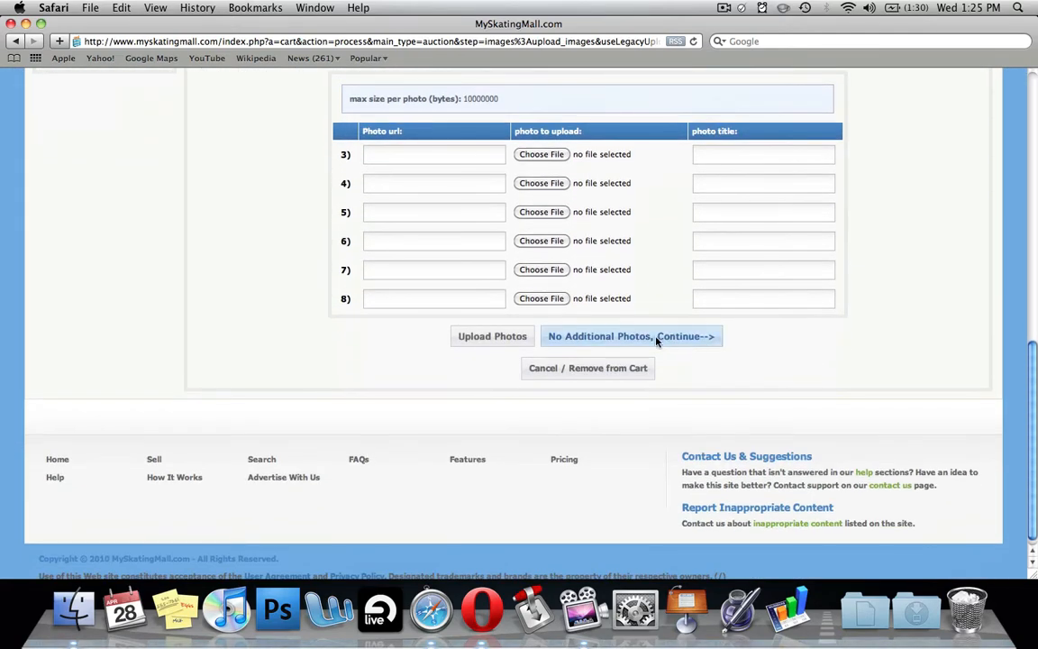
pyautogui.click(631, 337)
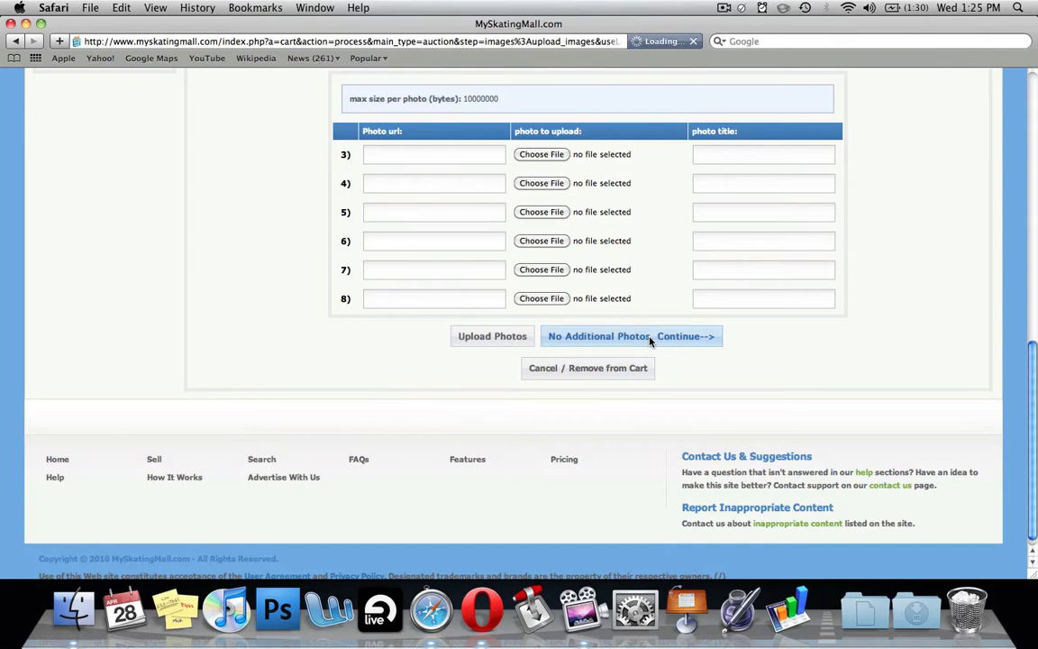
# Read the Better Placement and Featured Listing level 2 help without adding any extras.
pyautogui.click(631, 336)
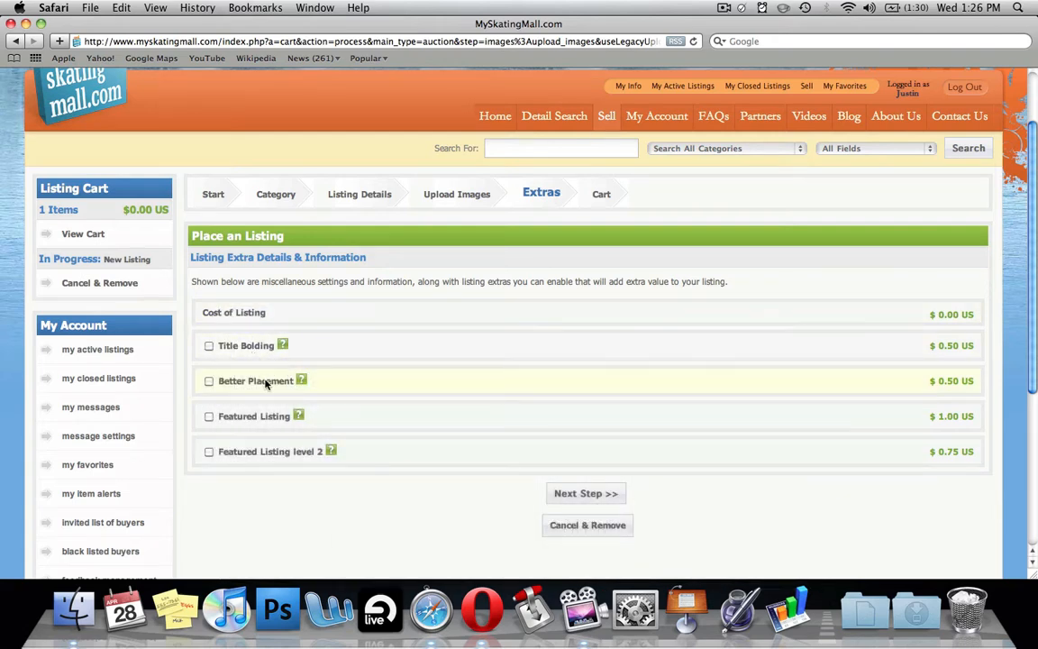
pyautogui.moveTo(342, 416)
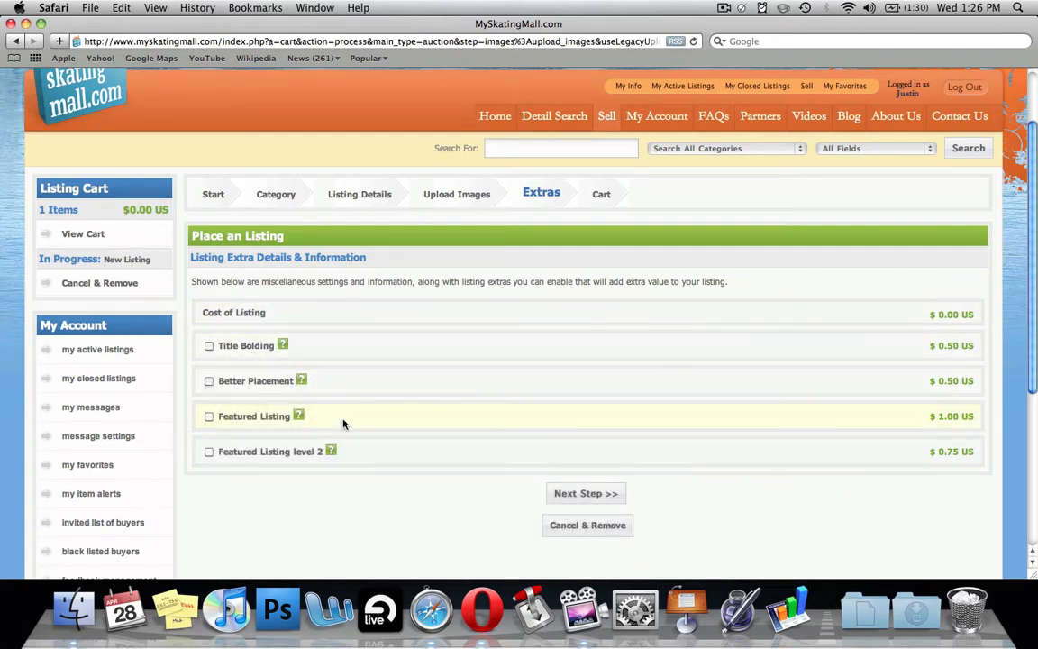
pyautogui.moveTo(364, 465)
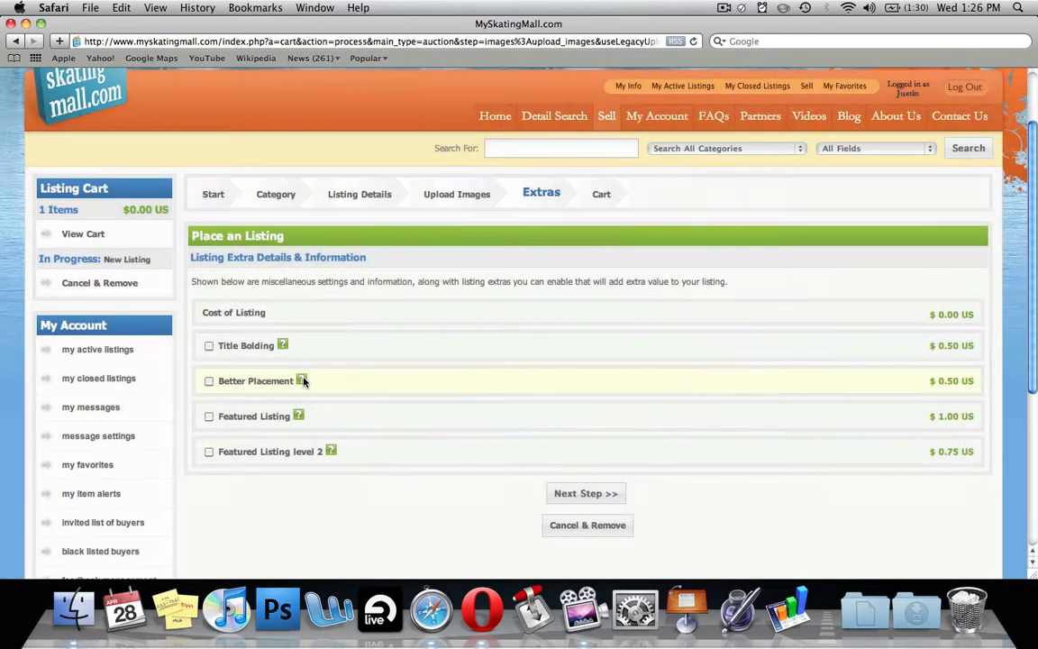
pyautogui.click(302, 380)
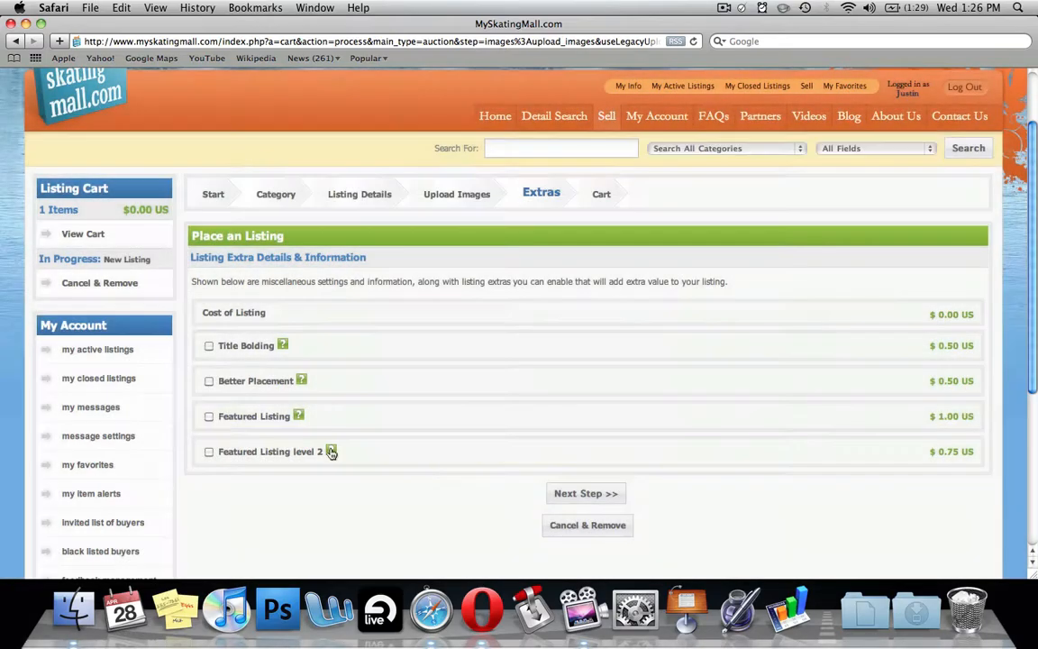
pyautogui.click(331, 452)
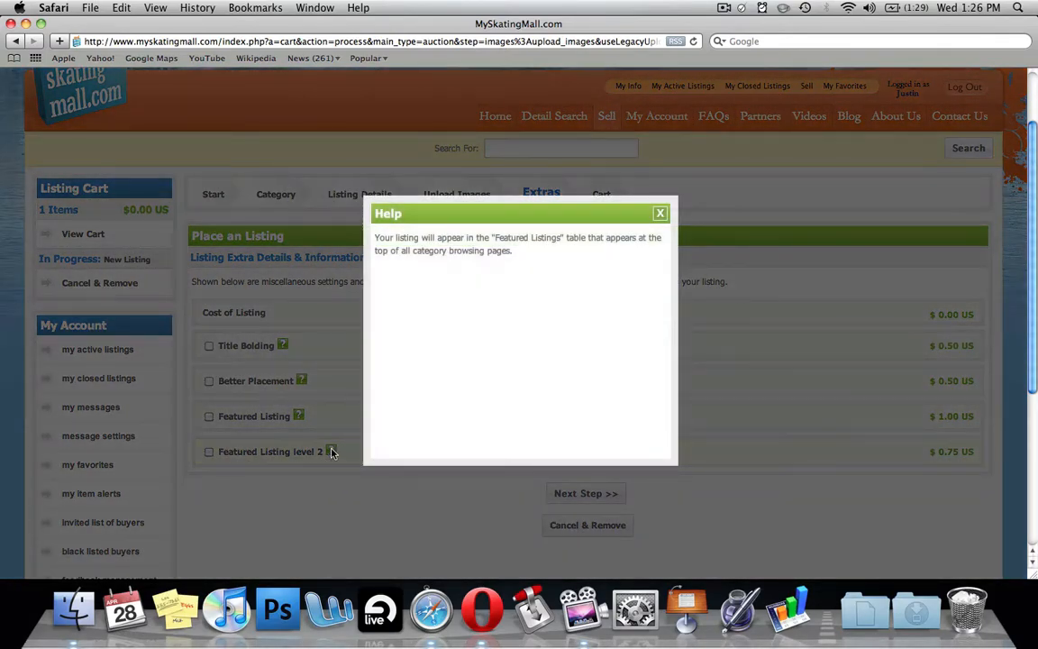
pyautogui.click(660, 212)
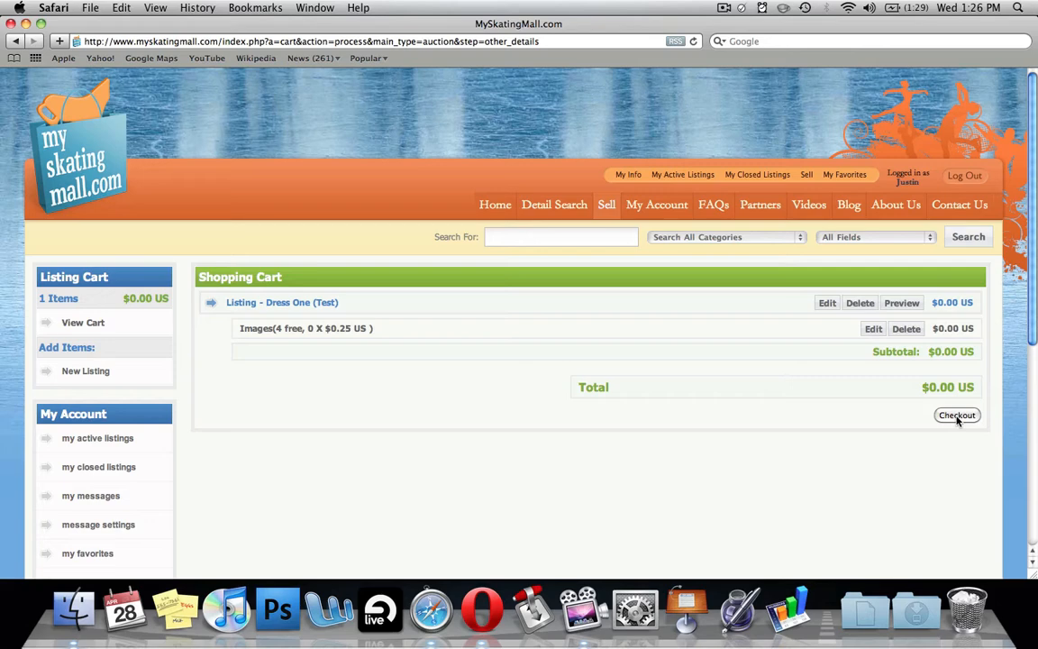
# Check out the $0.00 Dress One (Test) listing from the shopping cart.
pyautogui.click(956, 414)
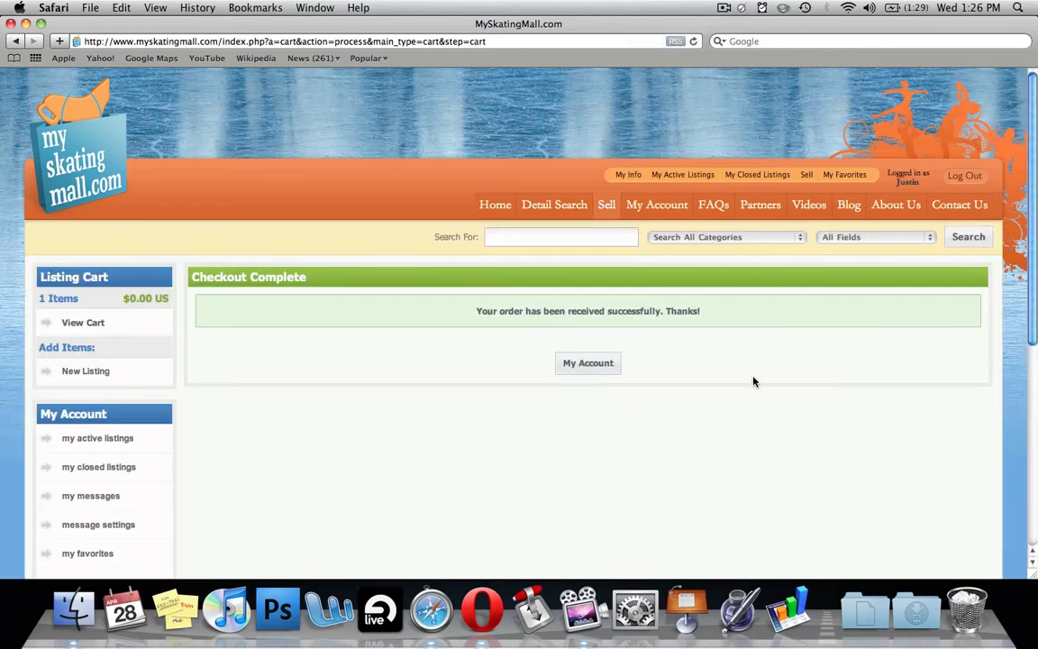
pyautogui.moveTo(692, 366)
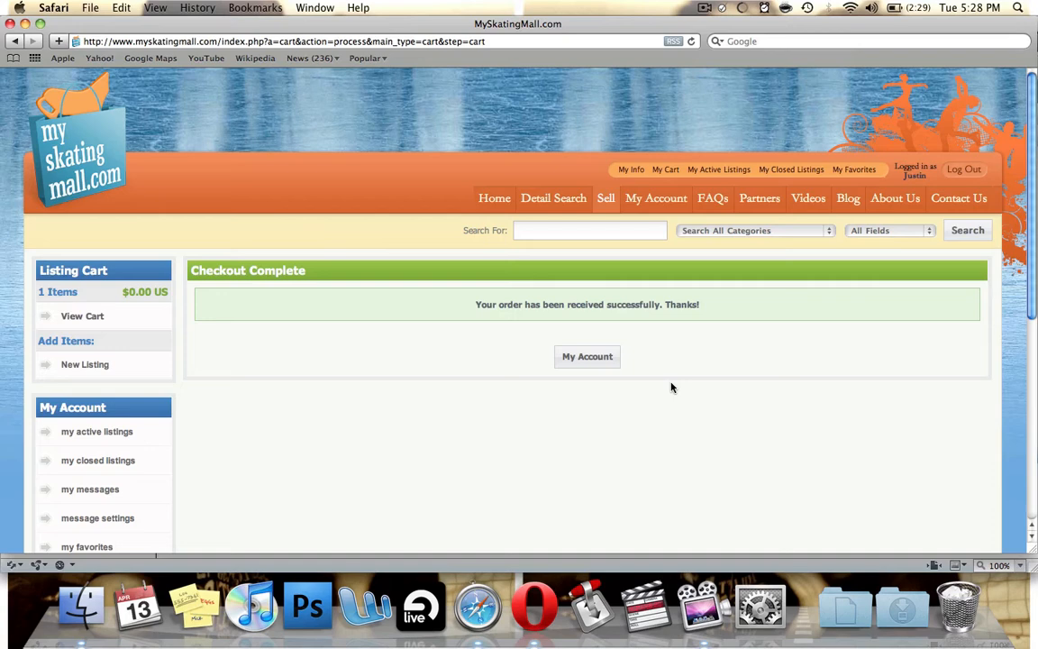
pyautogui.moveTo(586, 356)
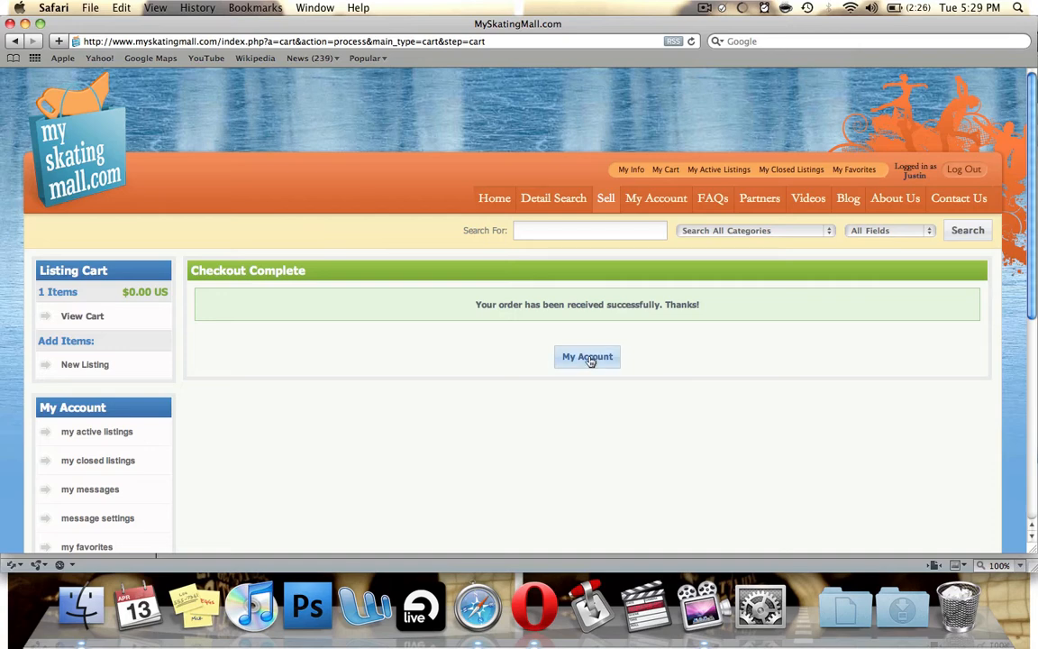
pyautogui.moveTo(607, 342)
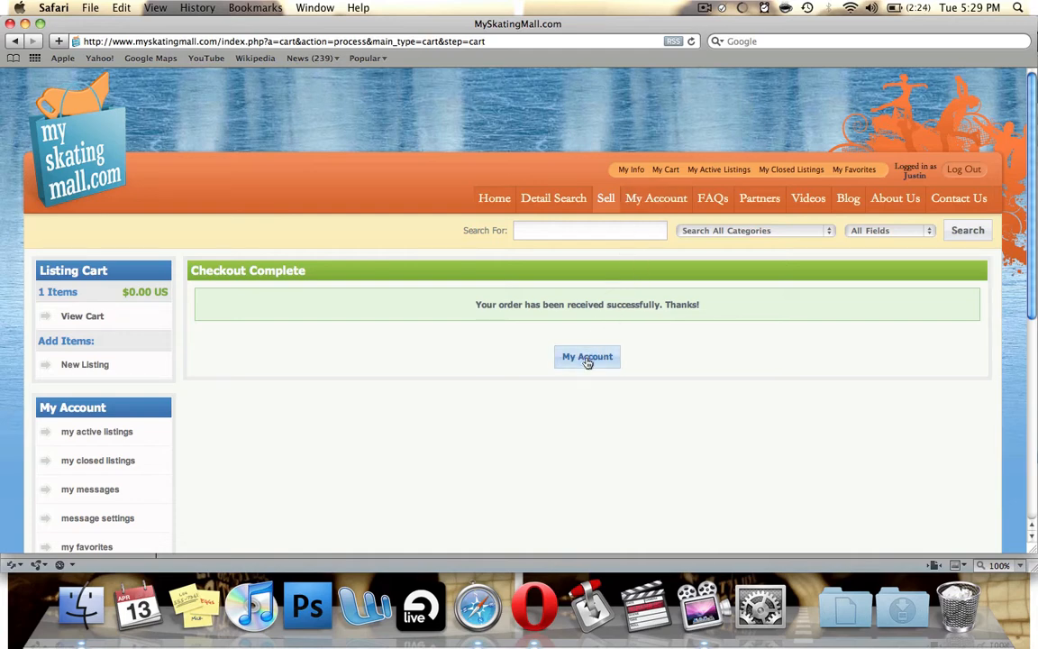
# Open Test Title from my active listings for editing, then finish editing.
pyautogui.click(587, 356)
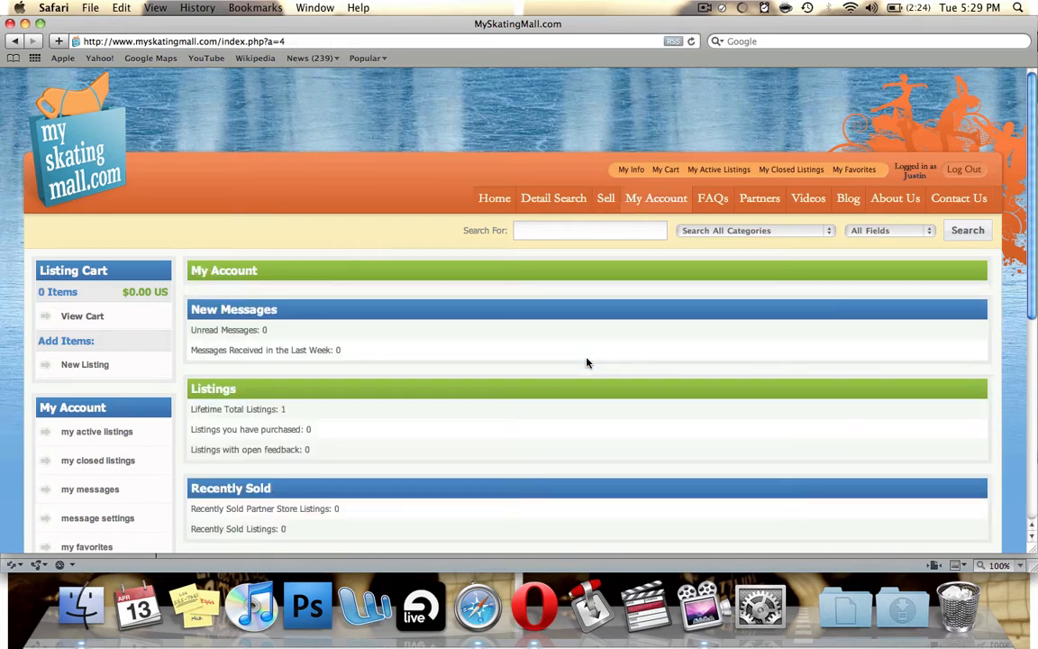
pyautogui.moveTo(825, 290)
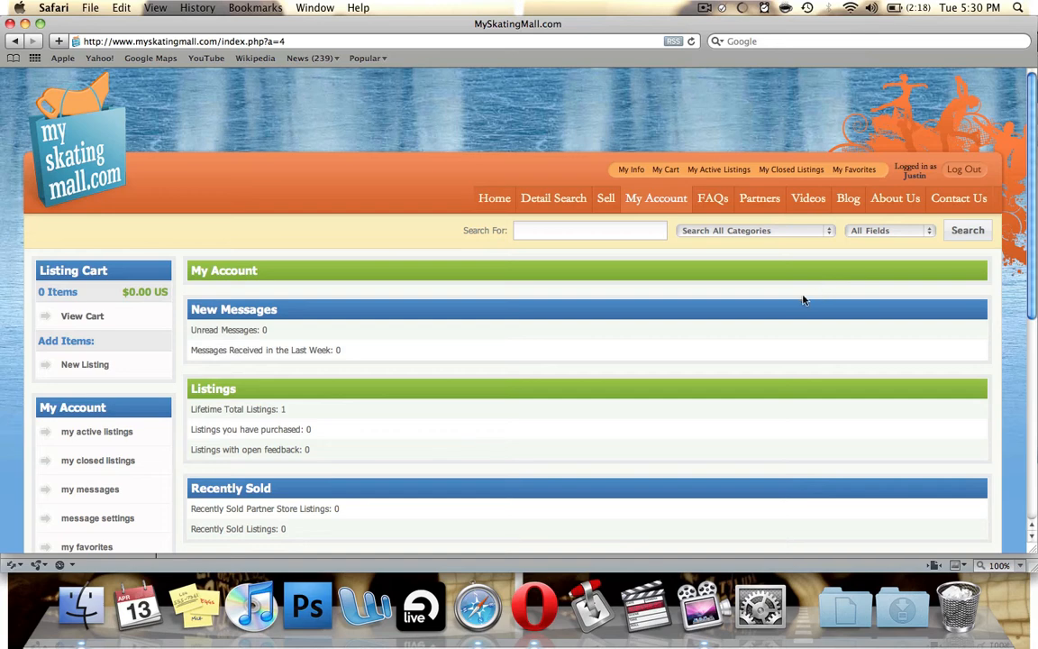
pyautogui.moveTo(96, 432)
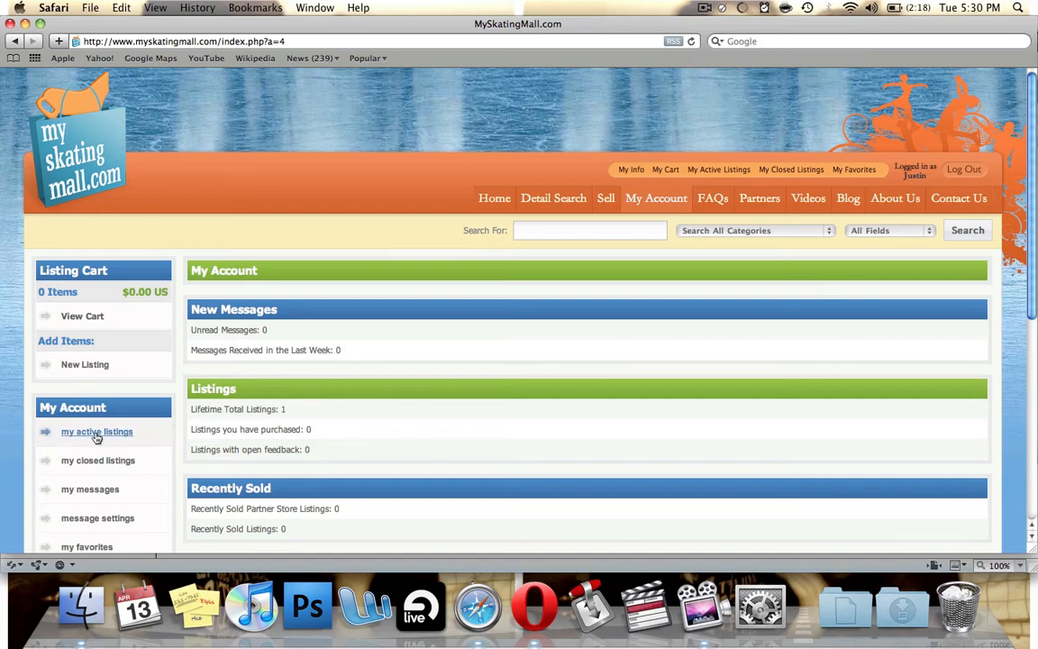
pyautogui.click(96, 431)
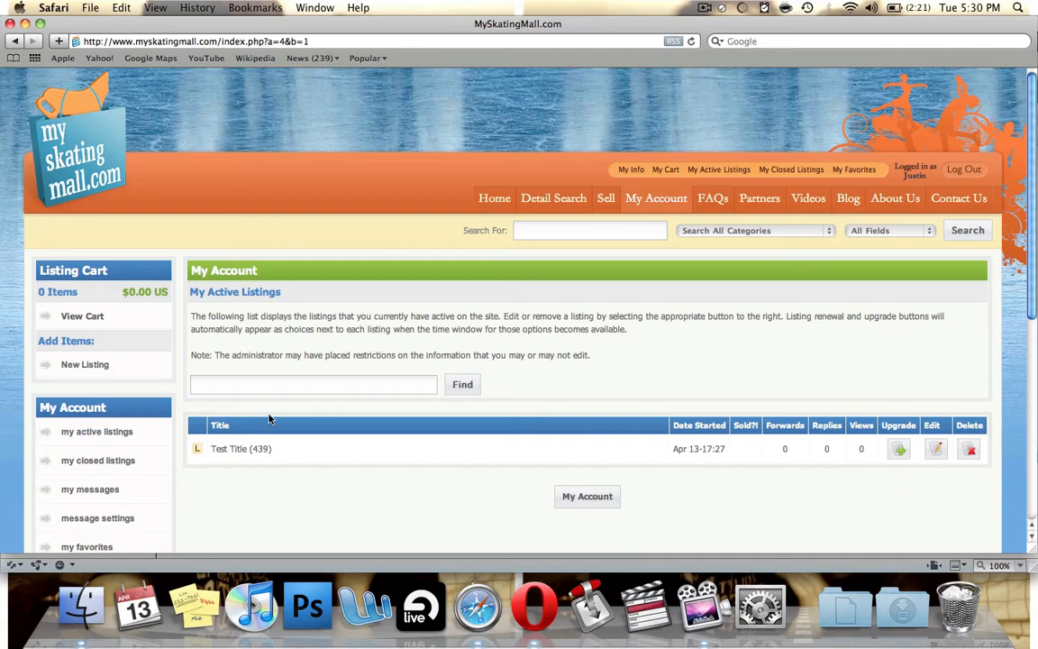
pyautogui.scroll(-3)
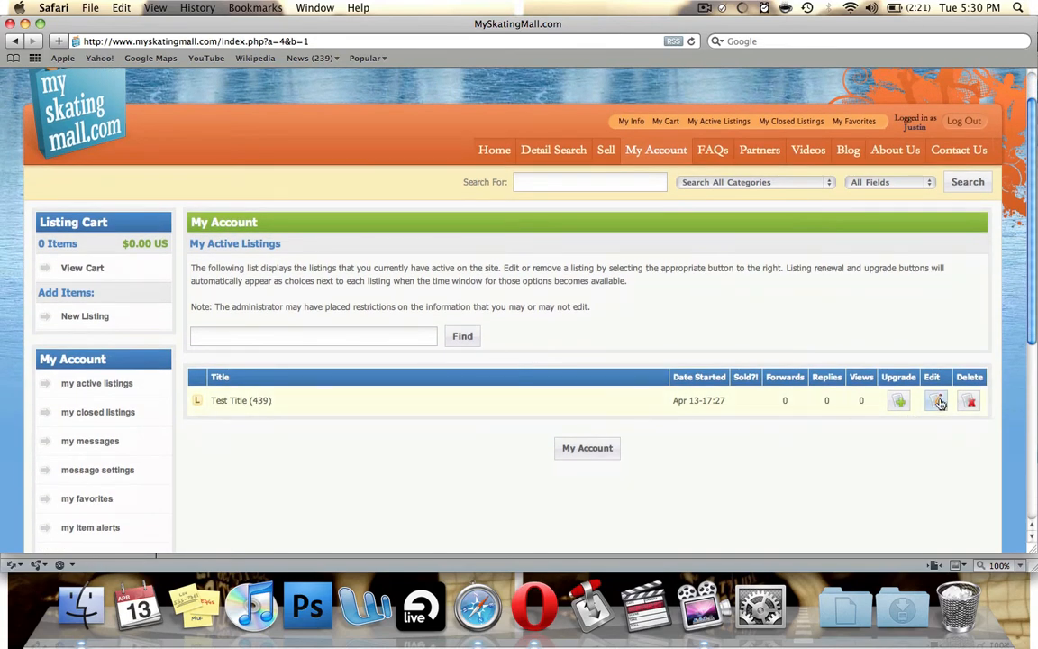
pyautogui.click(936, 401)
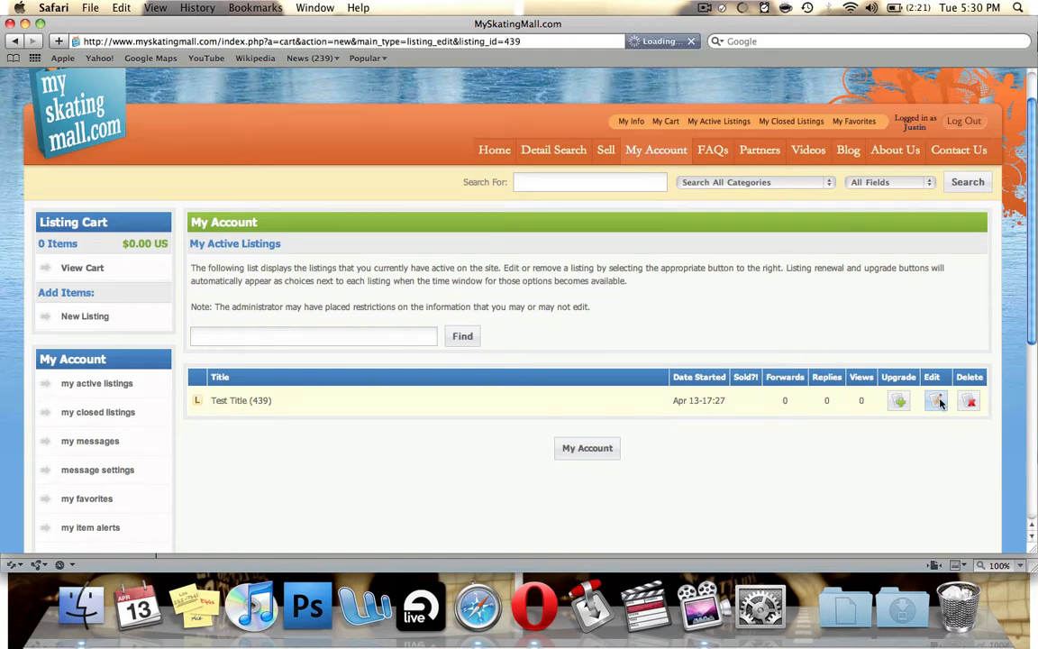
pyautogui.click(936, 401)
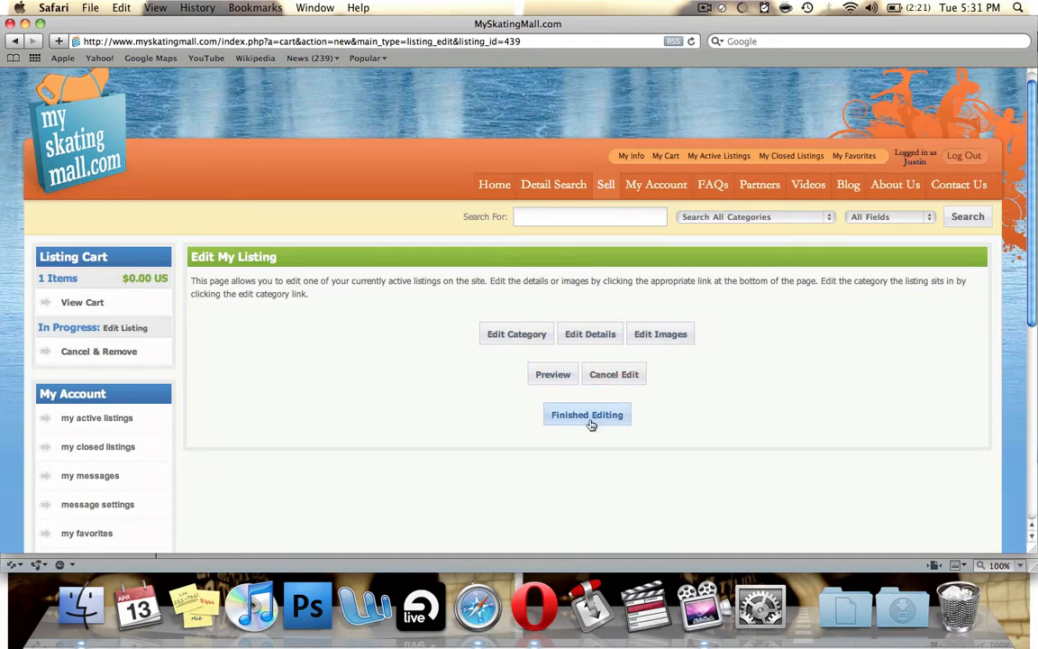
pyautogui.click(587, 414)
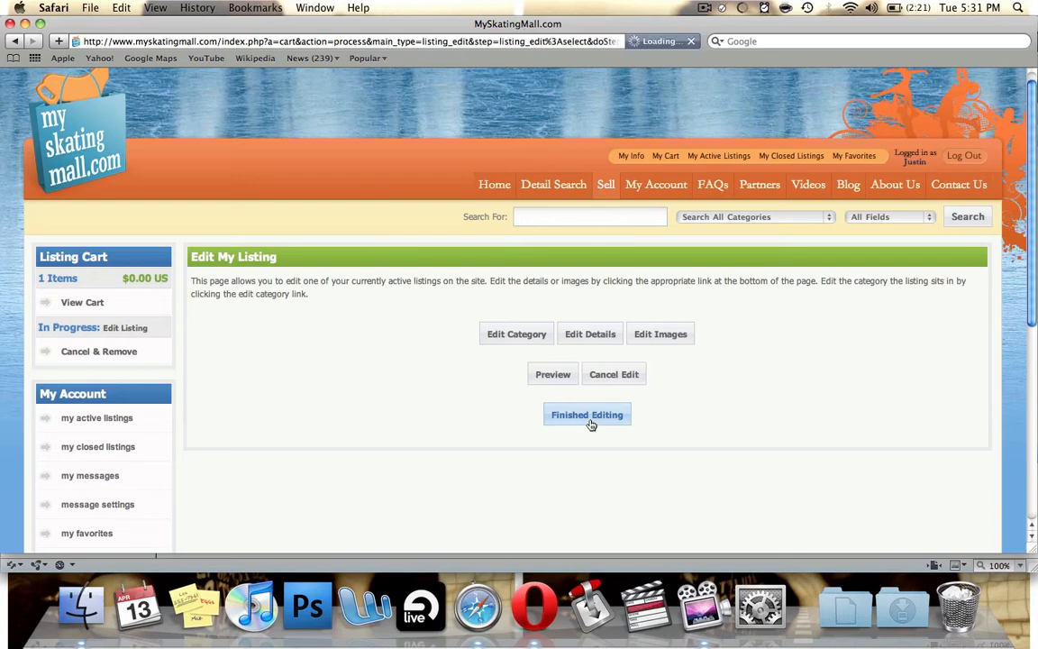
pyautogui.click(587, 415)
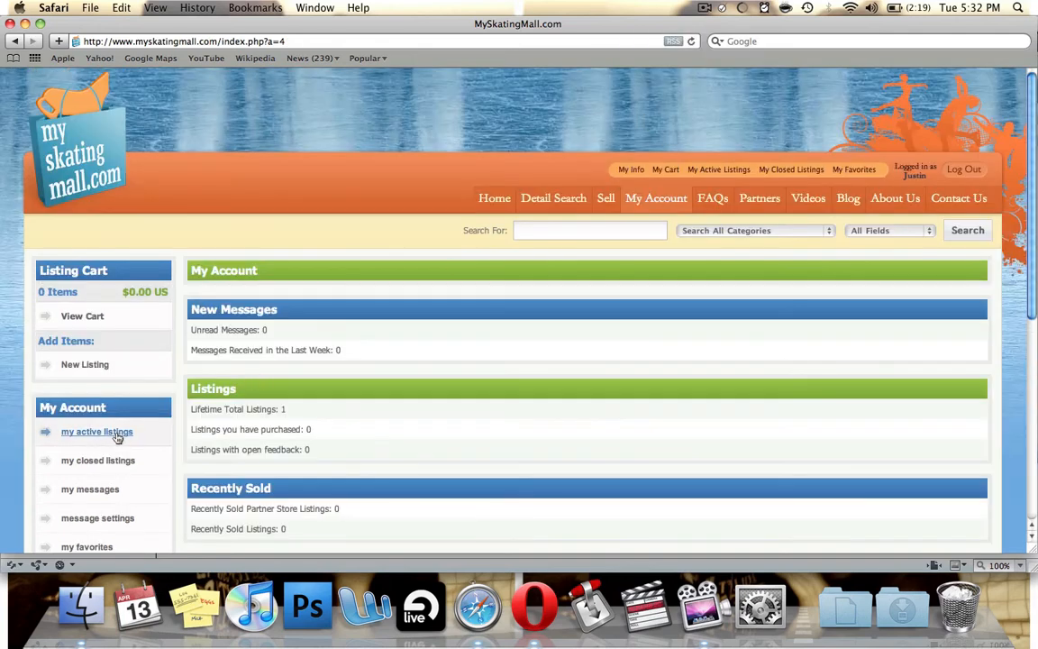
# From My Active Listings, open the Test Title dress listing and scroll through its details.
pyautogui.click(97, 431)
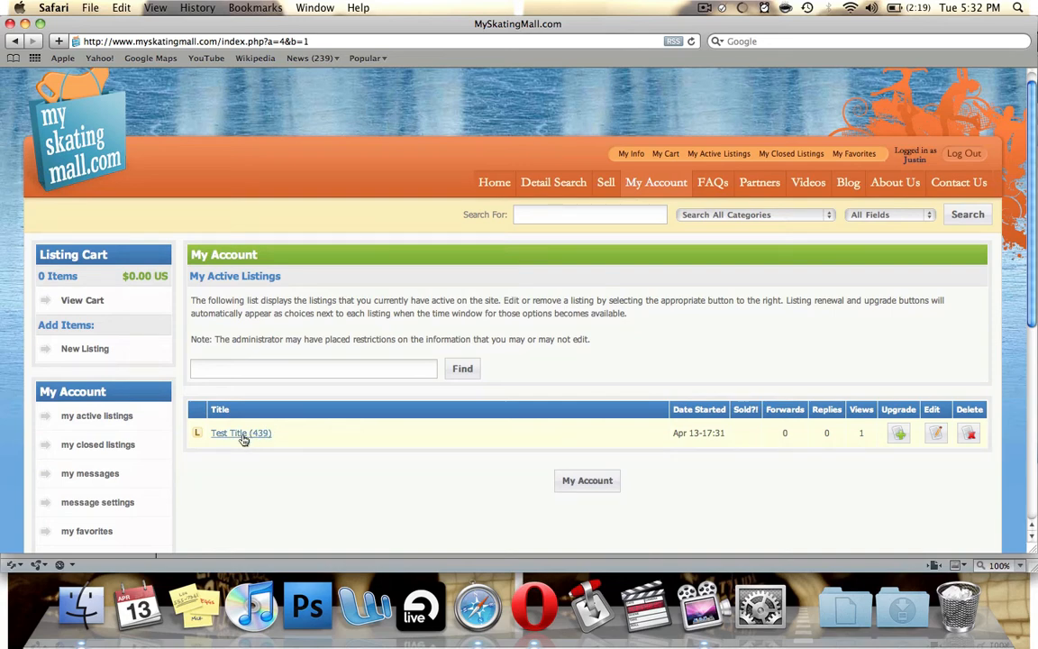
pyautogui.click(230, 433)
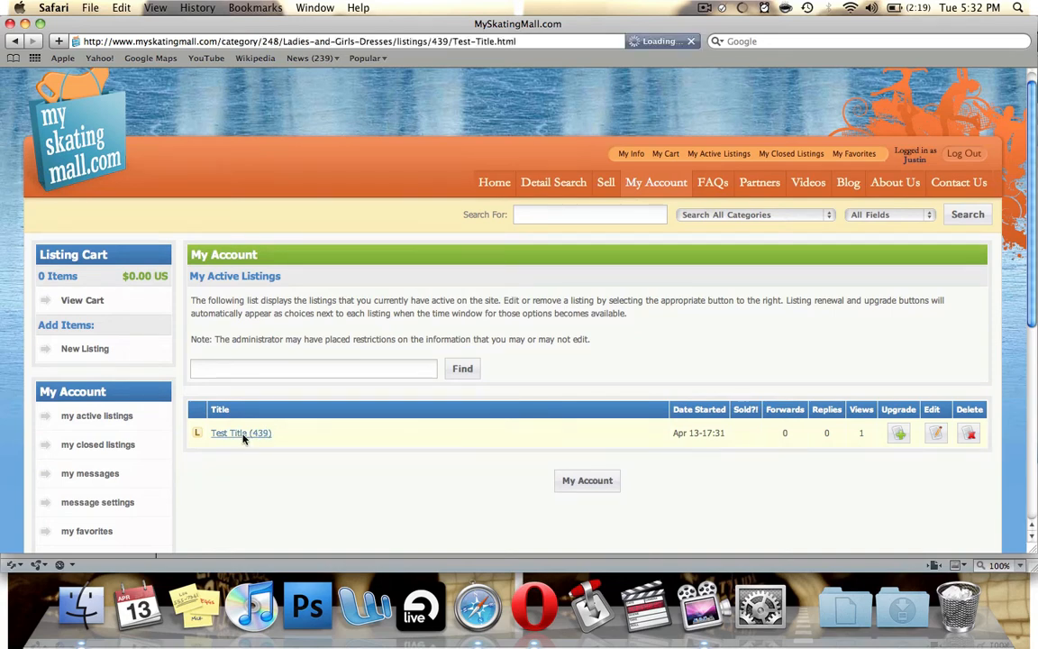
pyautogui.click(240, 433)
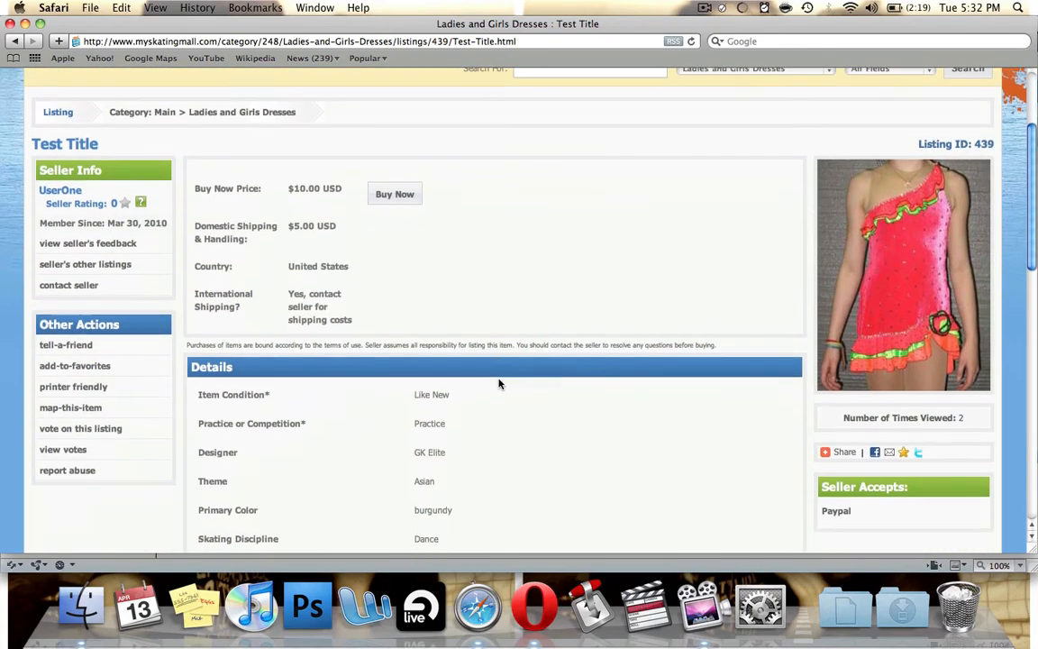
pyautogui.scroll(-3)
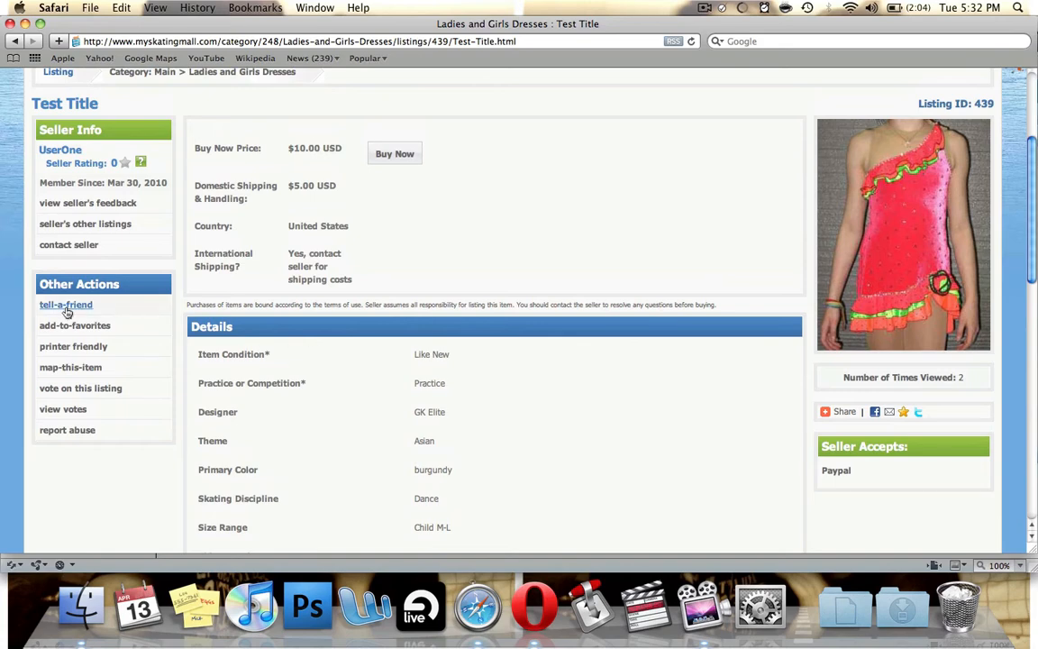
pyautogui.click(65, 304)
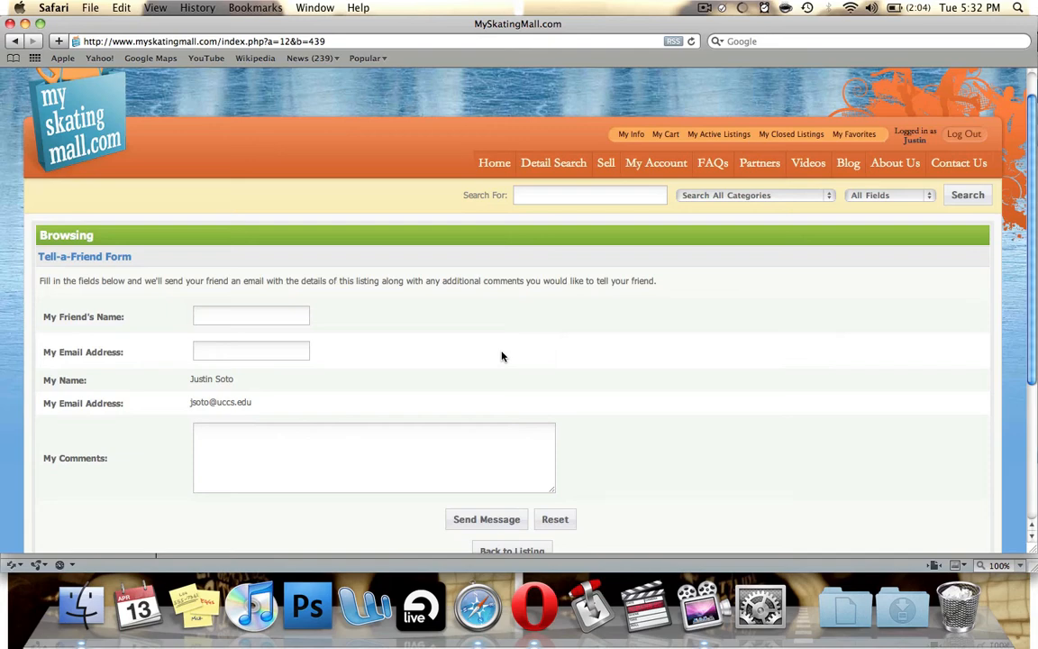
pyautogui.click(250, 315)
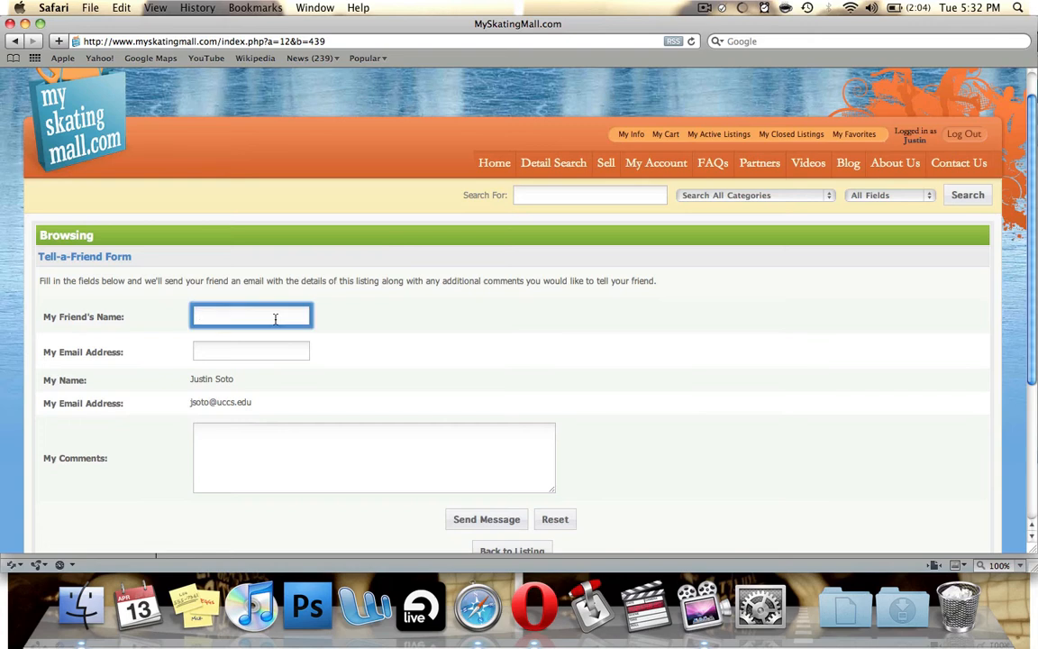
pyautogui.write('John')
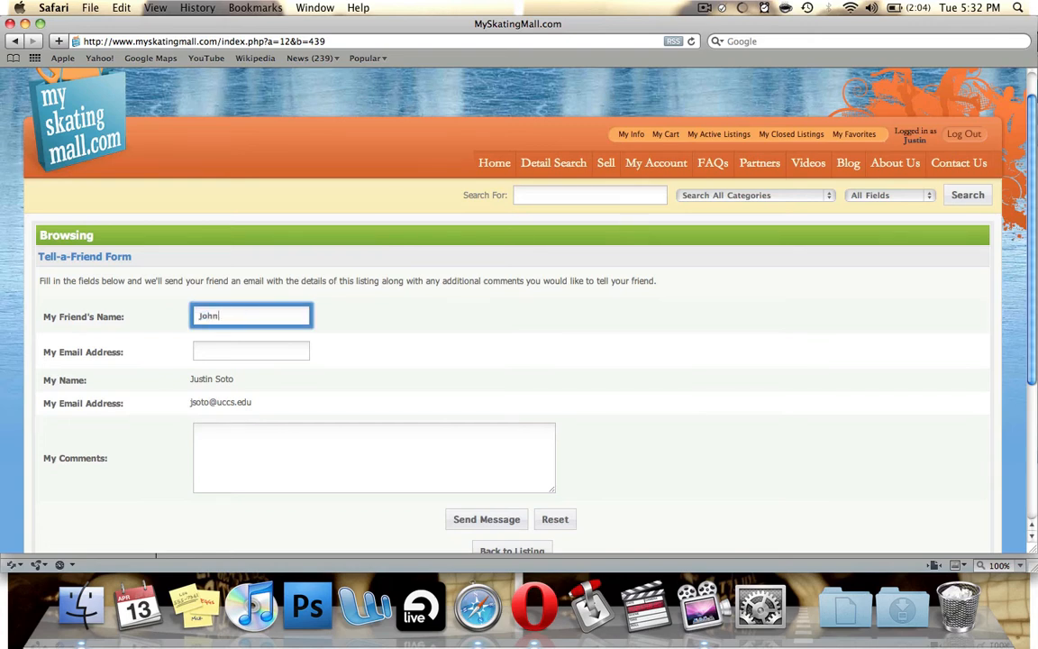
pyautogui.write('john@test')
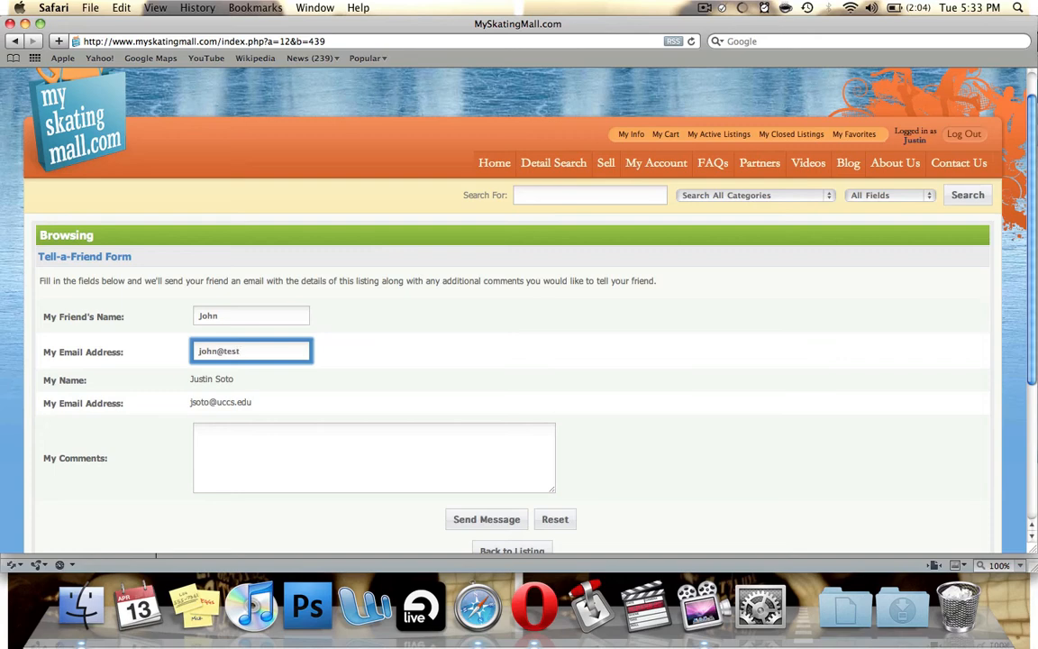
pyautogui.write('email.com')
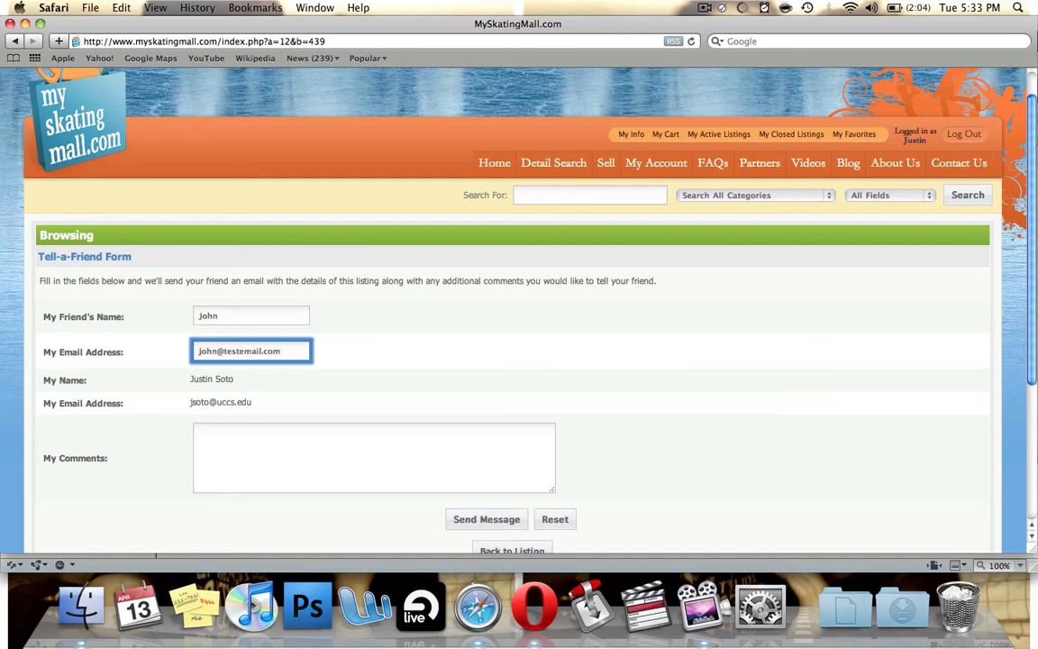
pyautogui.scroll(-3)
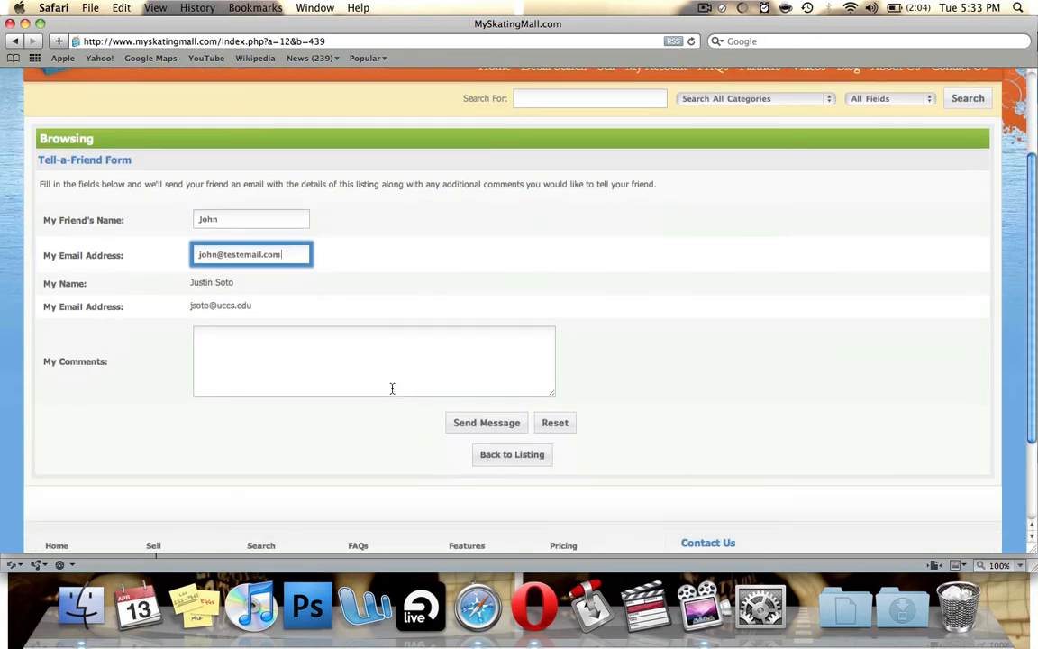
pyautogui.write('Check out')
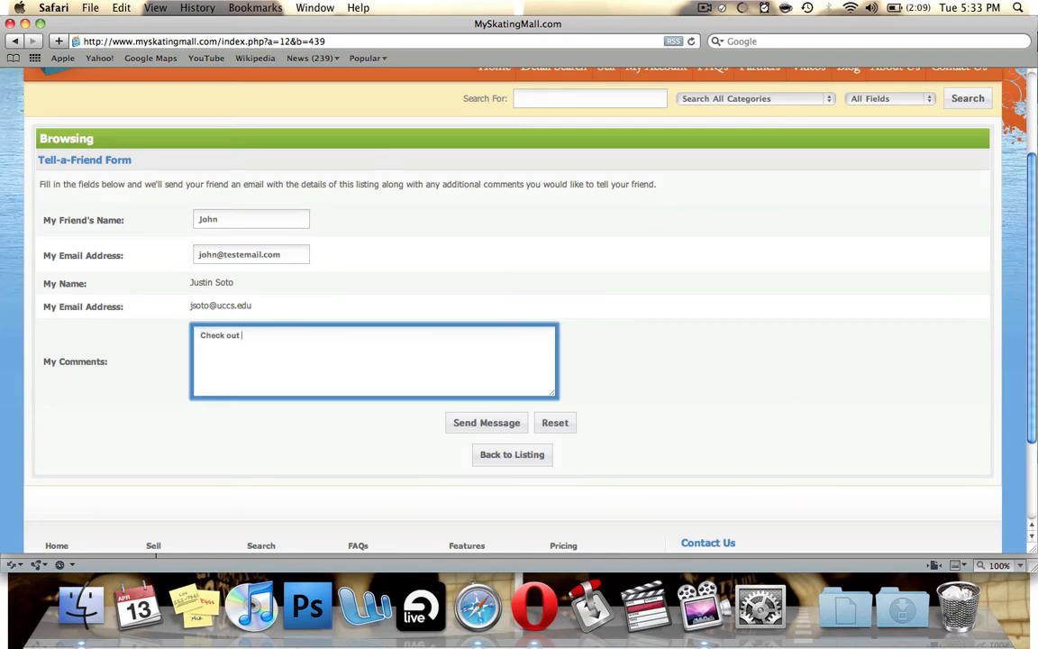
pyautogui.write('my skating a')
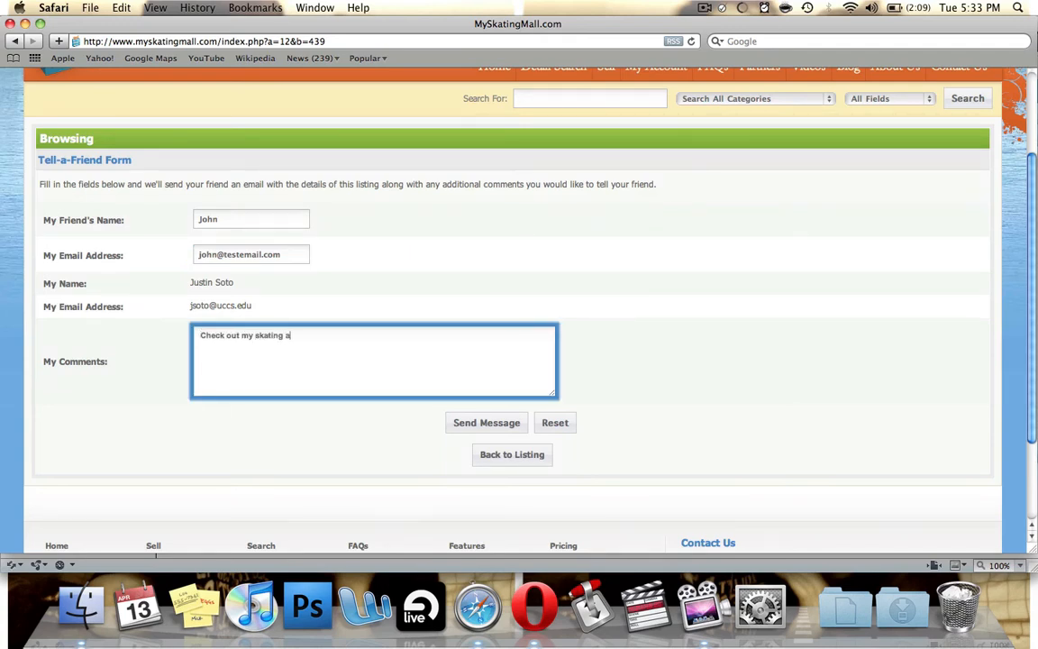
pyautogui.write('mall!')
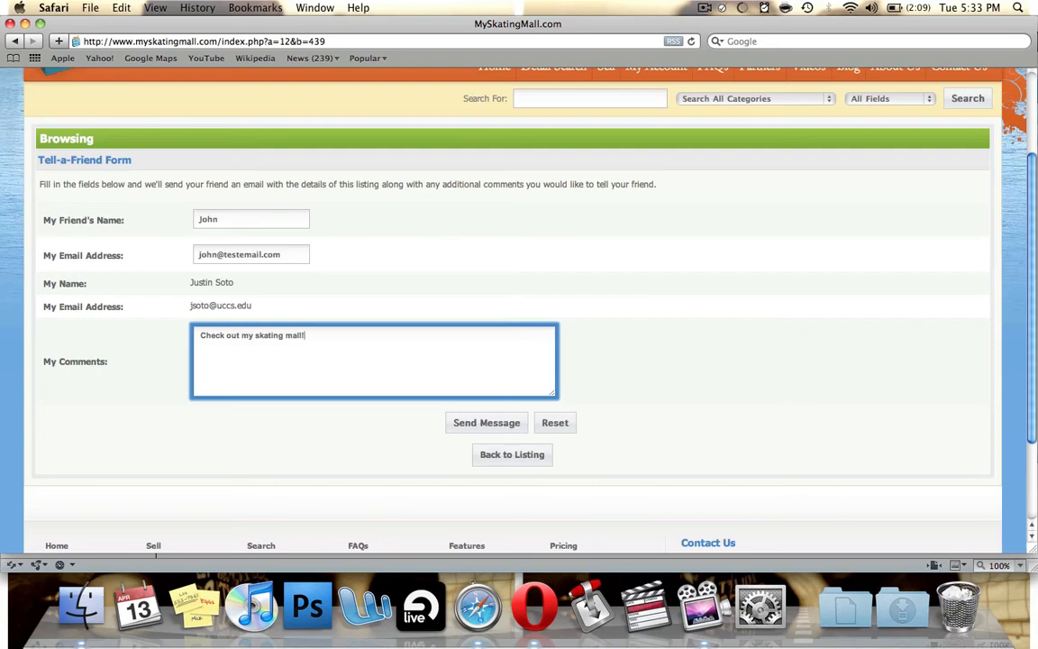
pyautogui.moveTo(634, 477)
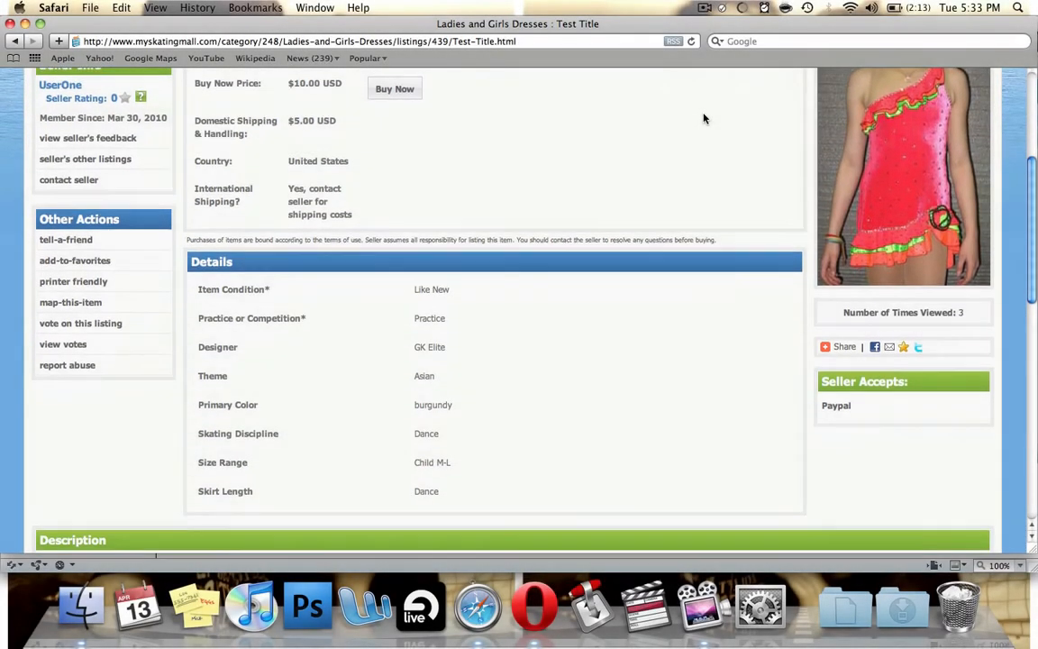
pyautogui.scroll(-3)
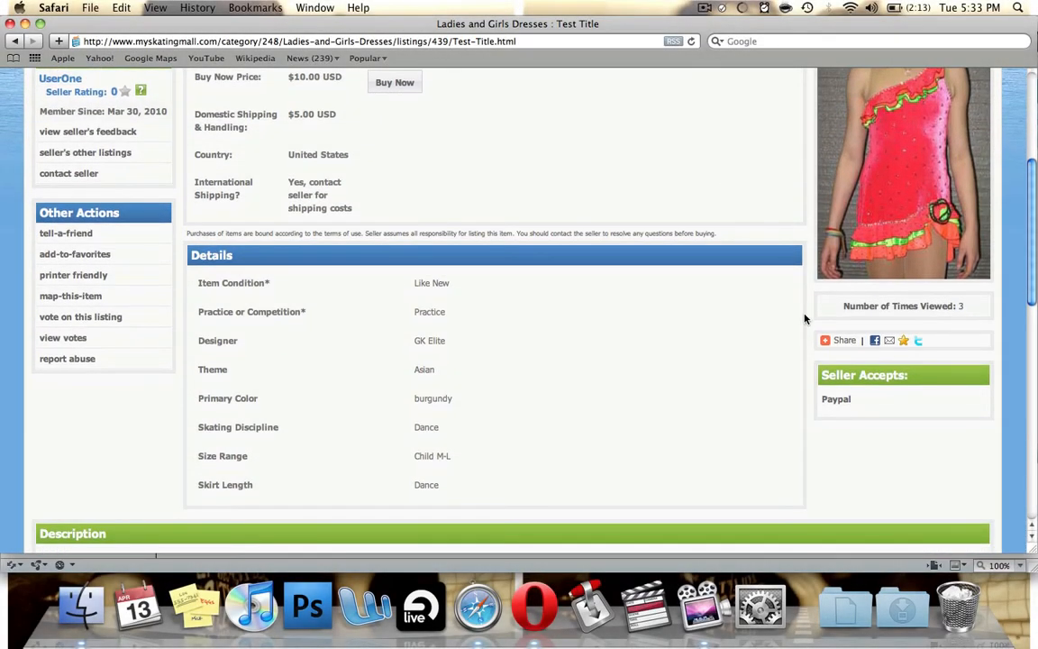
pyautogui.click(845, 340)
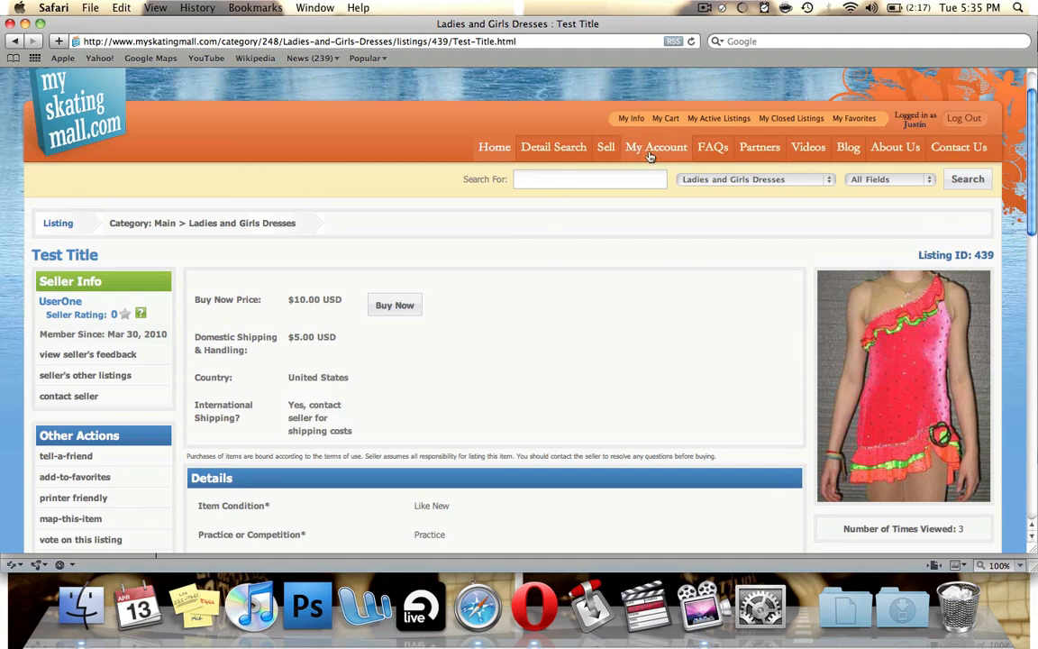
# Go to My Account, open My Messages, and scroll its empty message list.
pyautogui.click(656, 147)
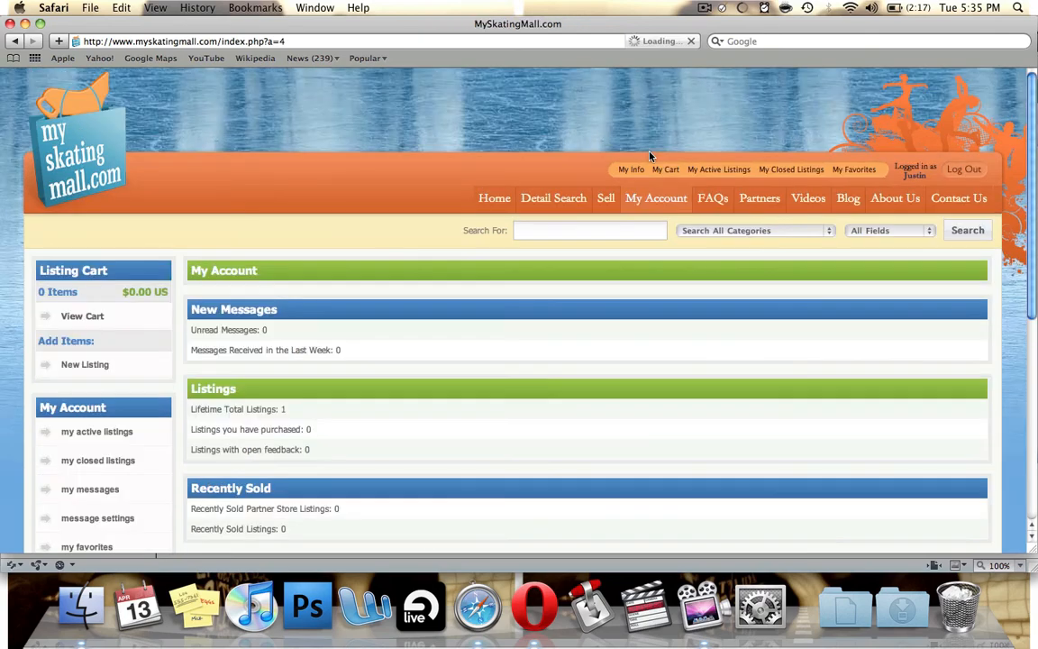
pyautogui.scroll(-3)
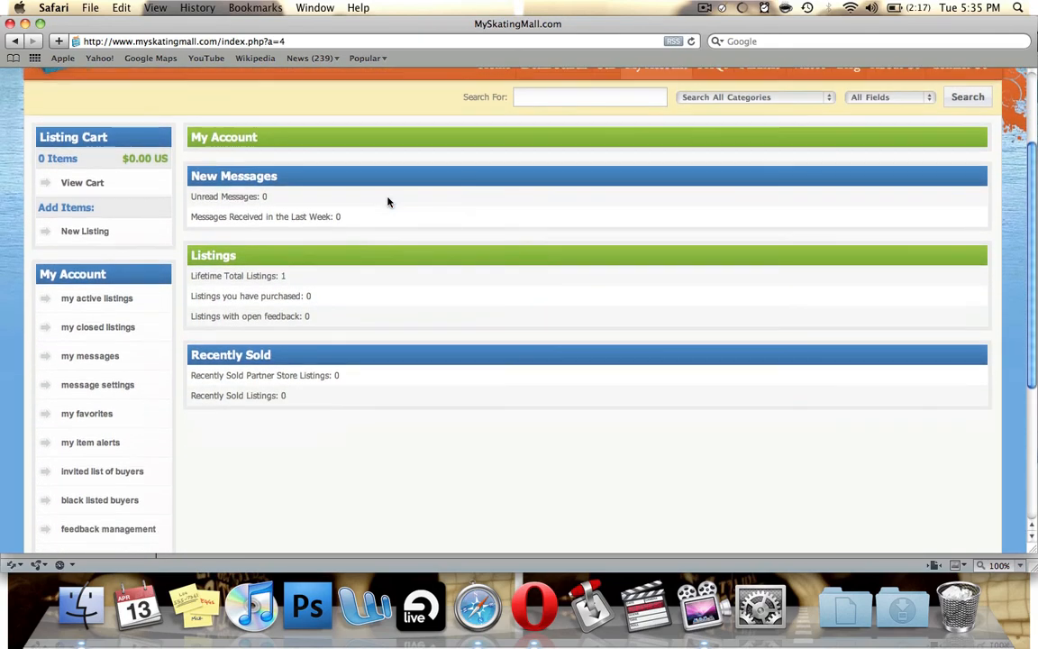
pyautogui.scroll(-3)
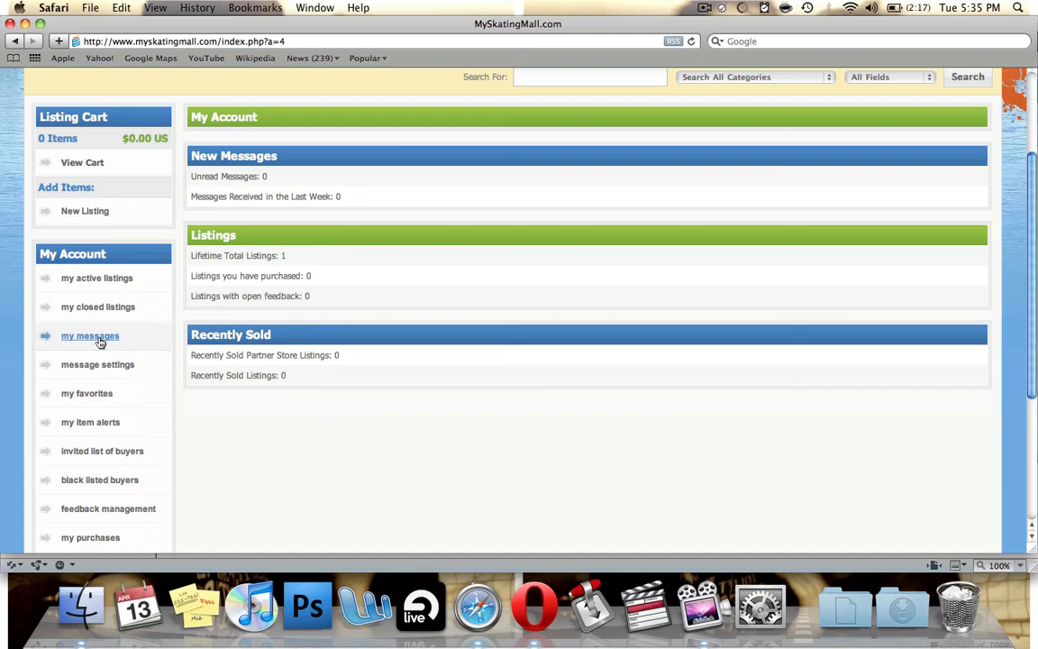
pyautogui.click(89, 335)
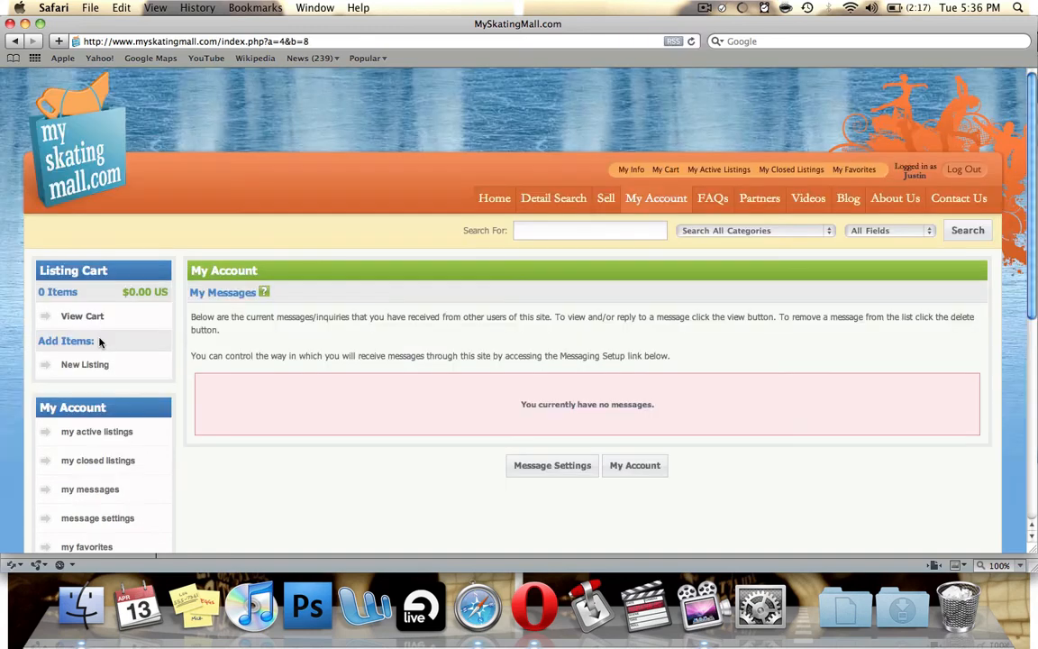
pyautogui.scroll(-3)
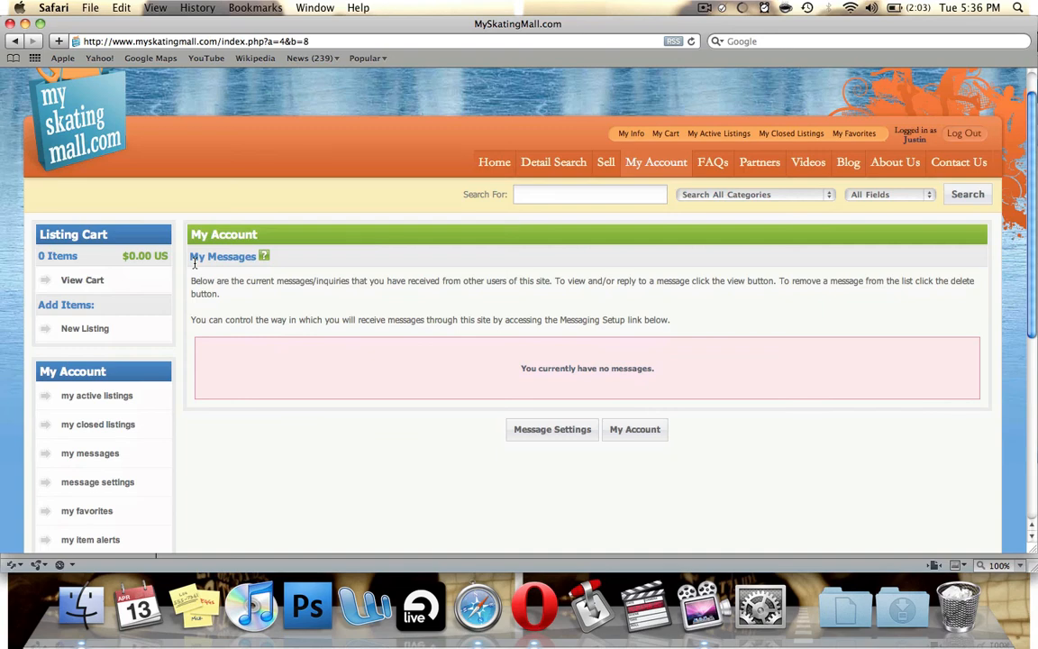
pyautogui.moveTo(710, 311)
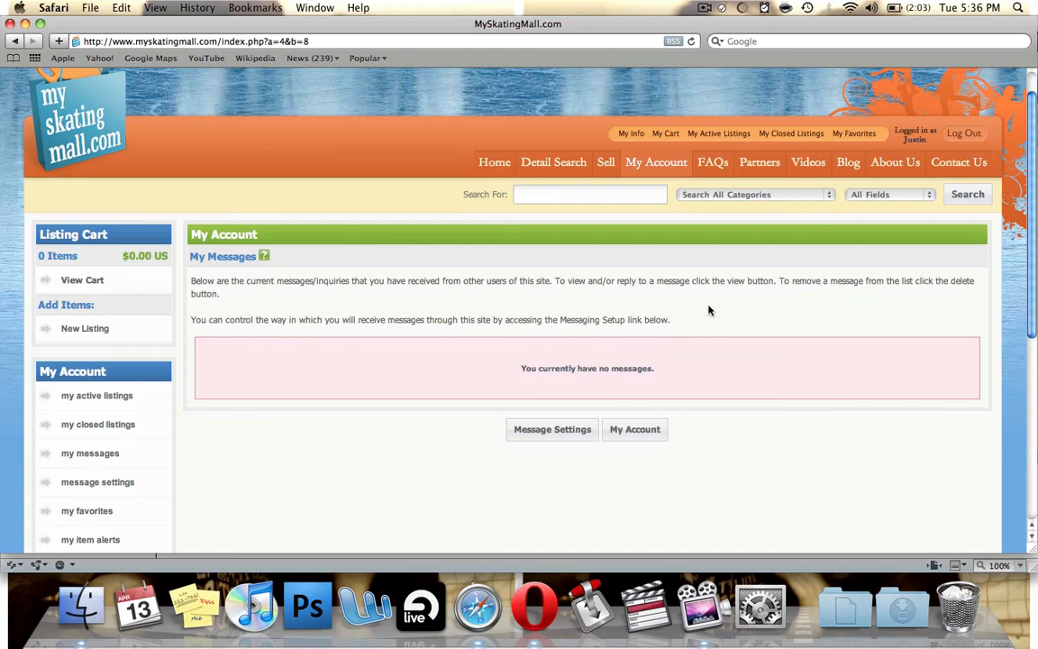
pyautogui.scroll(-3)
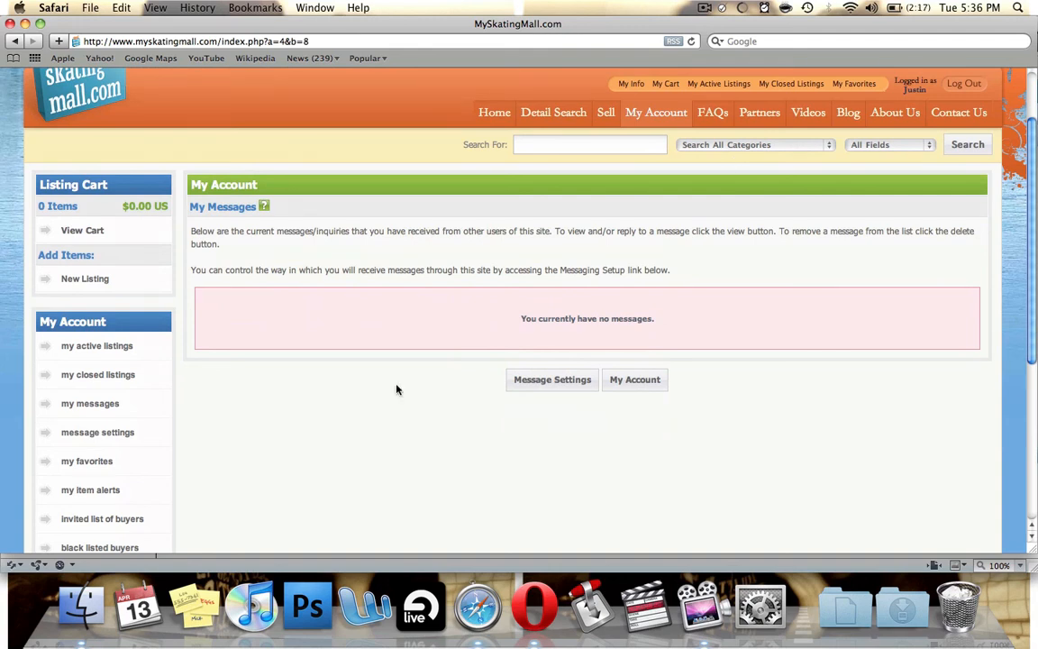